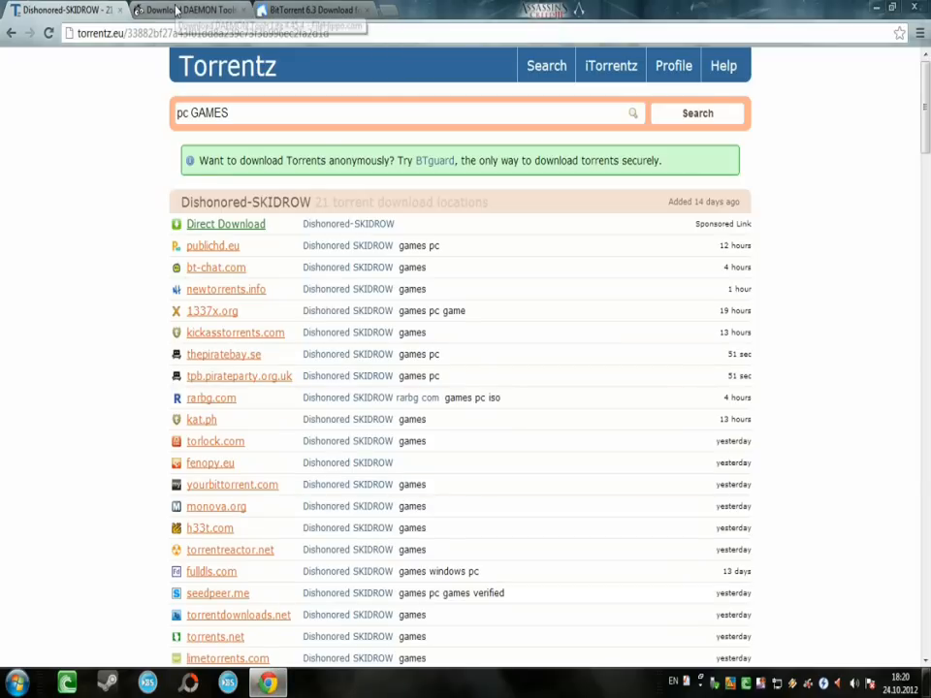
- Flip between the FileHorse BitTorrent 6.3 page and the Torrentz Dishonored-SKIDROW listing
{"action": "left_click", "coordinate": [308, 12]}
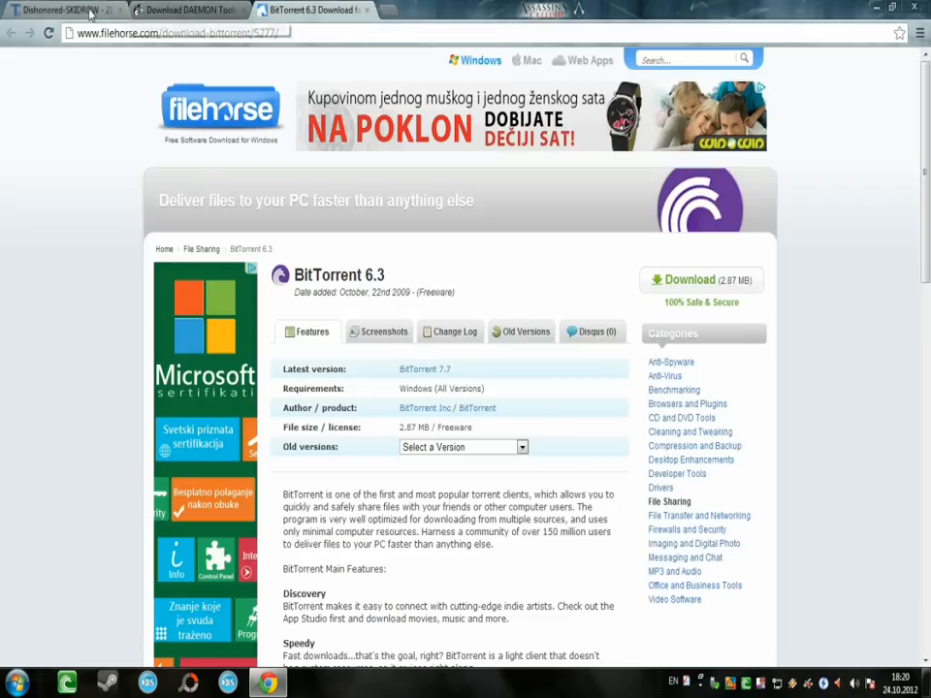
{"action": "left_click", "coordinate": [62, 9]}
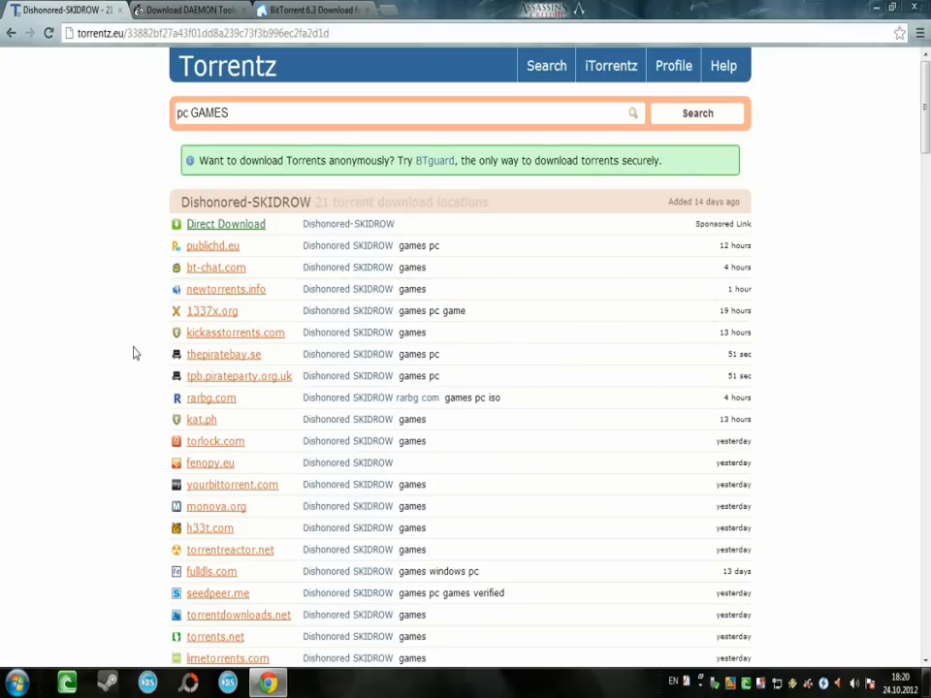
{"action": "scroll", "scroll_direction": "down", "scroll_amount": 3}
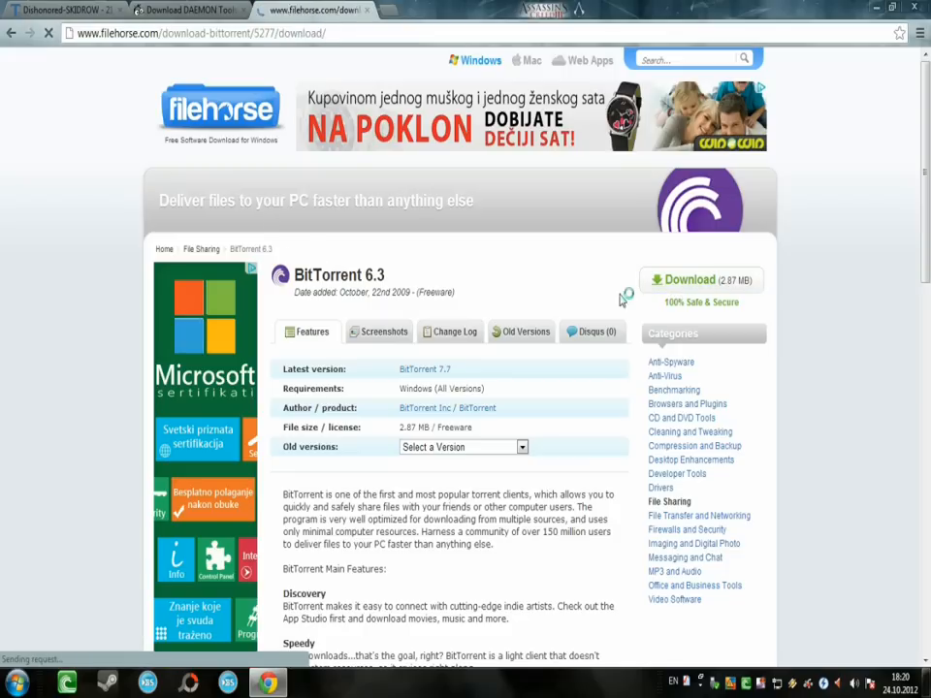
- Download BitTorrent-6.3.exe from FileHorse and move to the FileHippo DAEMON Tools Lite page
{"action": "left_click", "coordinate": [700, 280]}
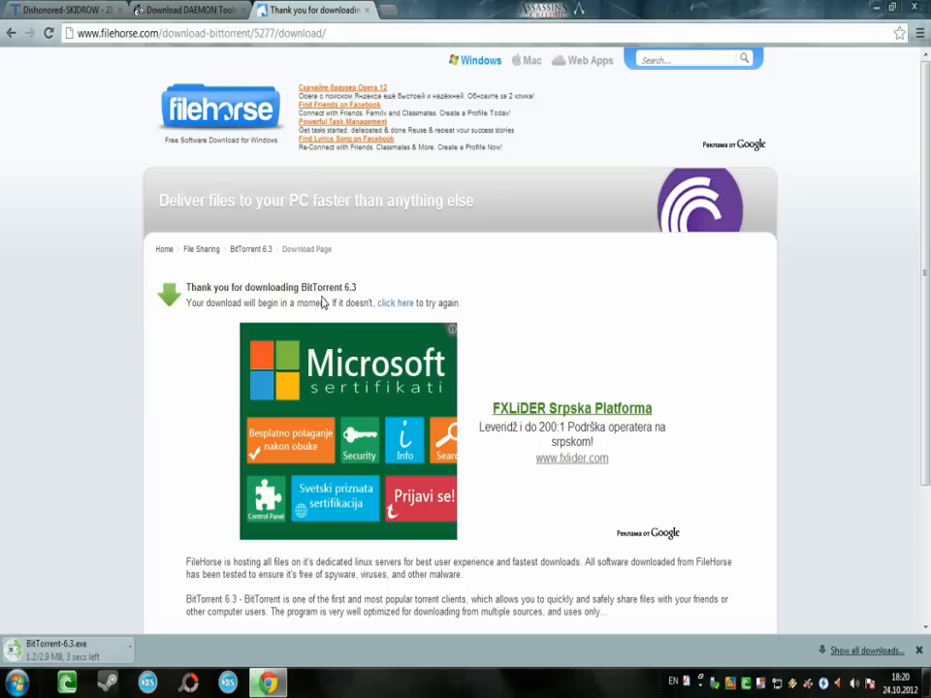
{"action": "mouse_move", "coordinate": [190, 555]}
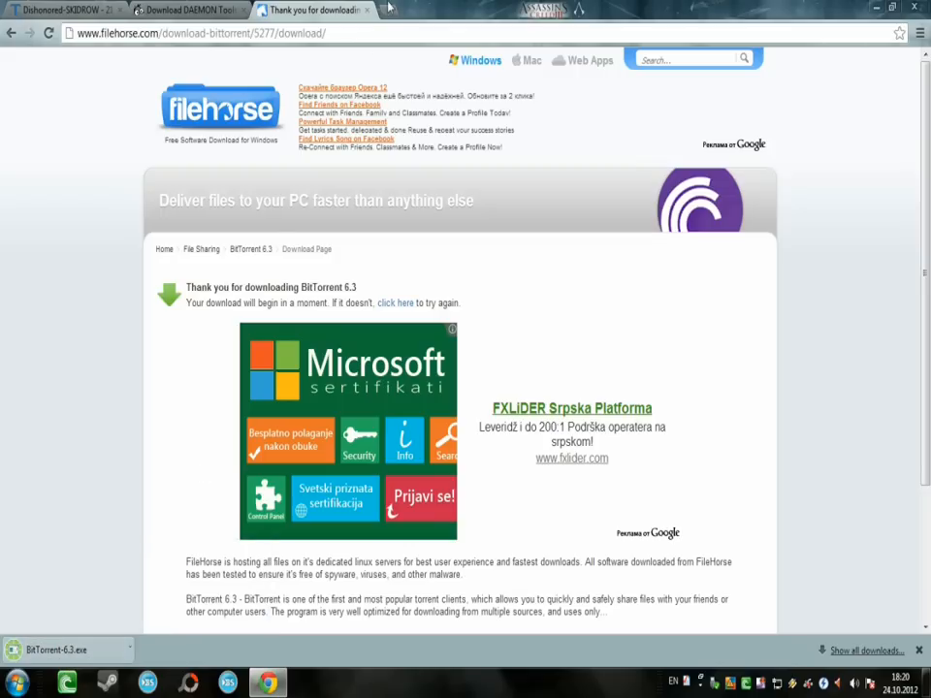
{"action": "left_click", "coordinate": [190, 9]}
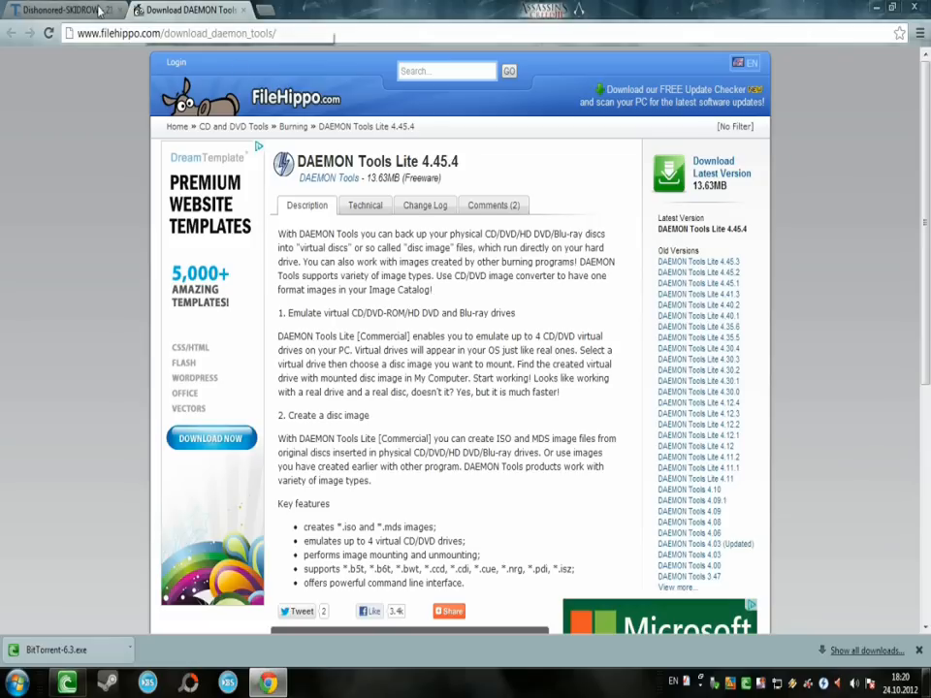
- Get the Dishonored-SKIDROW torrent file from the kat.ph source in the Torrentz listing
{"action": "left_click", "coordinate": [62, 10]}
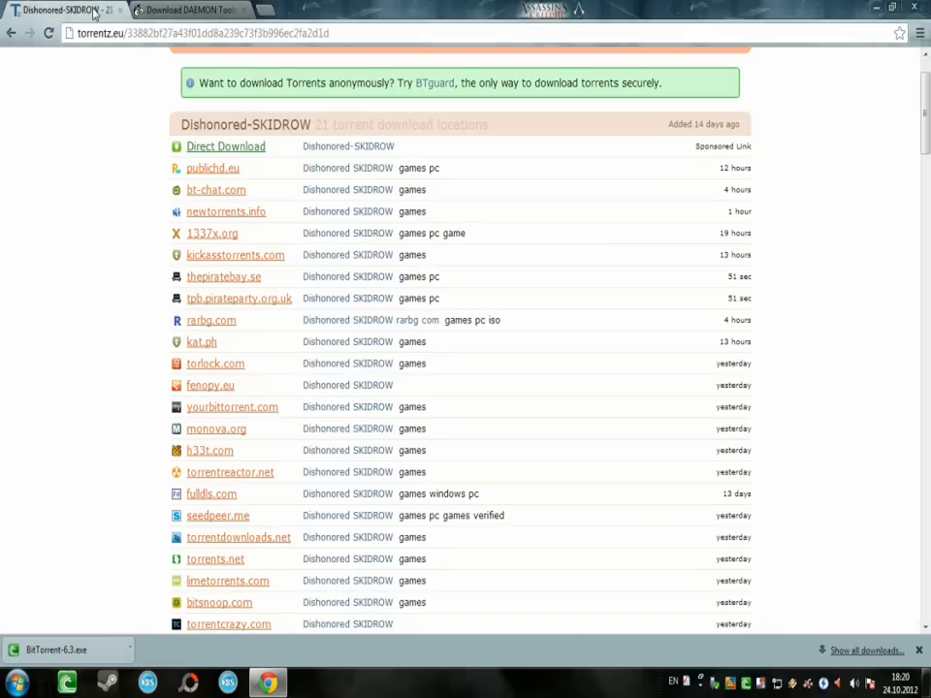
{"action": "scroll", "scroll_direction": "down", "scroll_amount": 3}
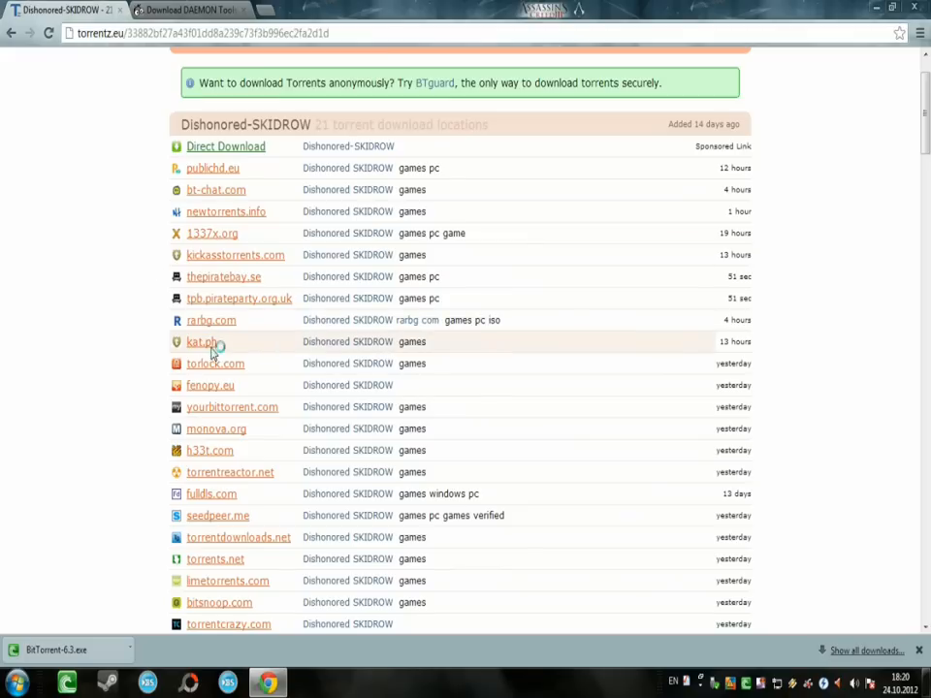
{"action": "left_click", "coordinate": [202, 341]}
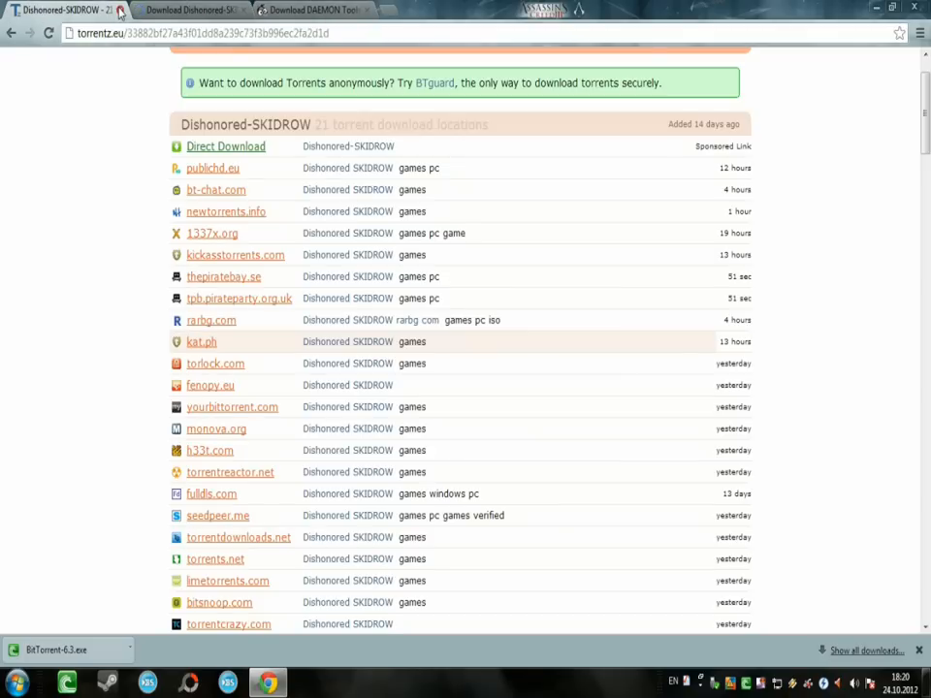
{"action": "left_click", "coordinate": [202, 341]}
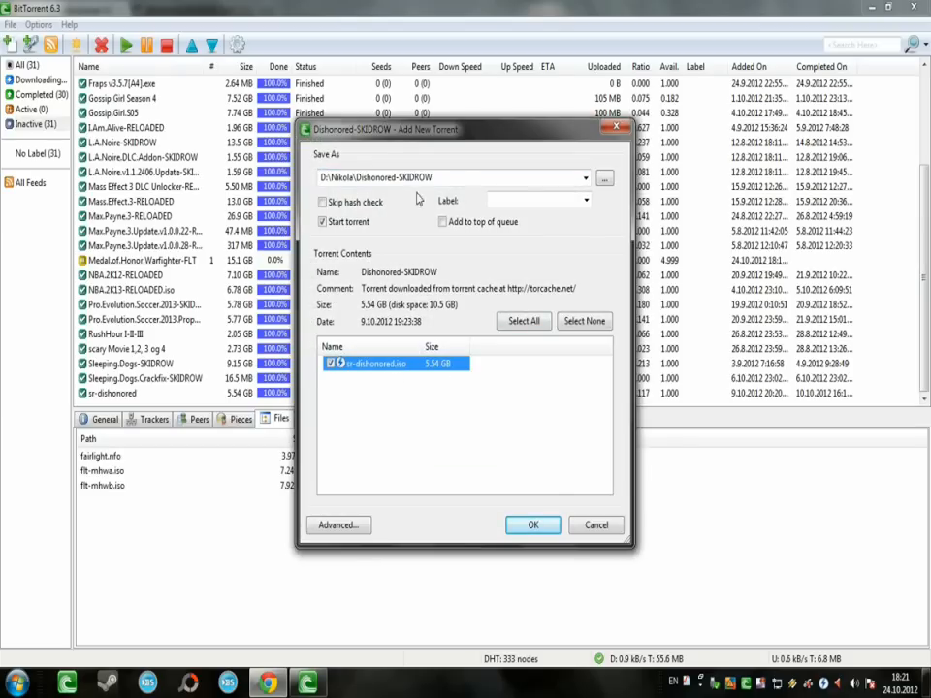
- Accept the Add New Torrent dialog so the 5.54 GB Dishonored-SKIDROW download starts
{"action": "left_click", "coordinate": [531, 523]}
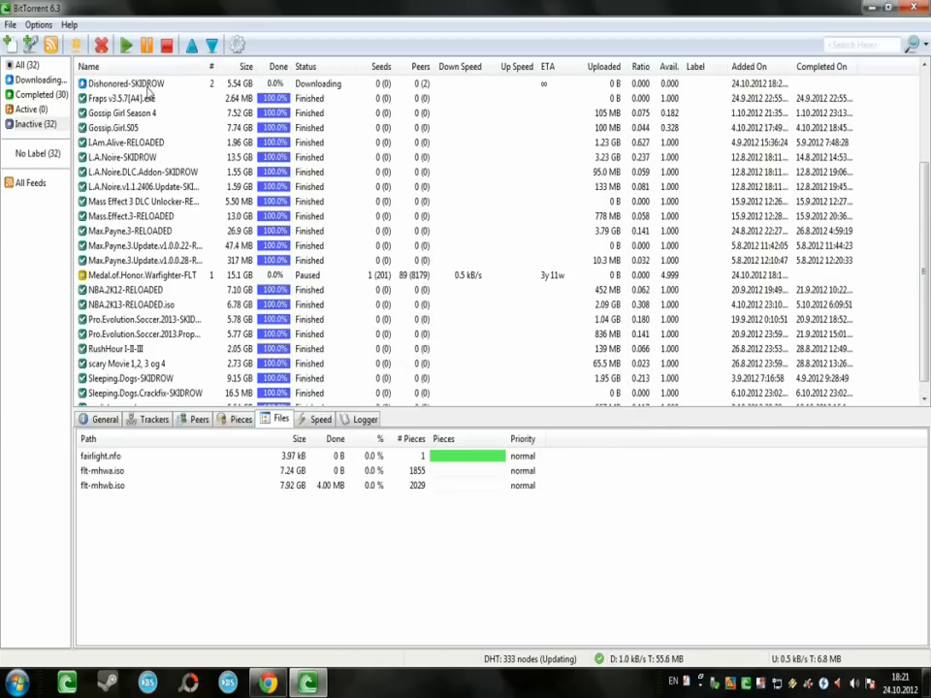
- View the Dishonored-SKIDROW torrent's General details, then remove it from the transfer list
{"action": "left_click", "coordinate": [126, 84]}
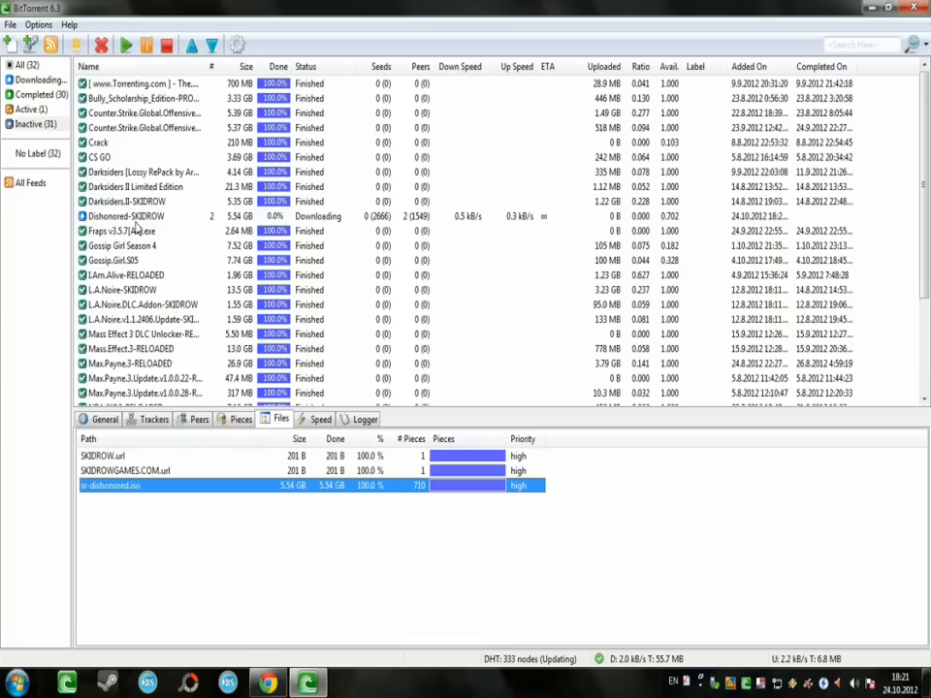
{"action": "left_click", "coordinate": [126, 216]}
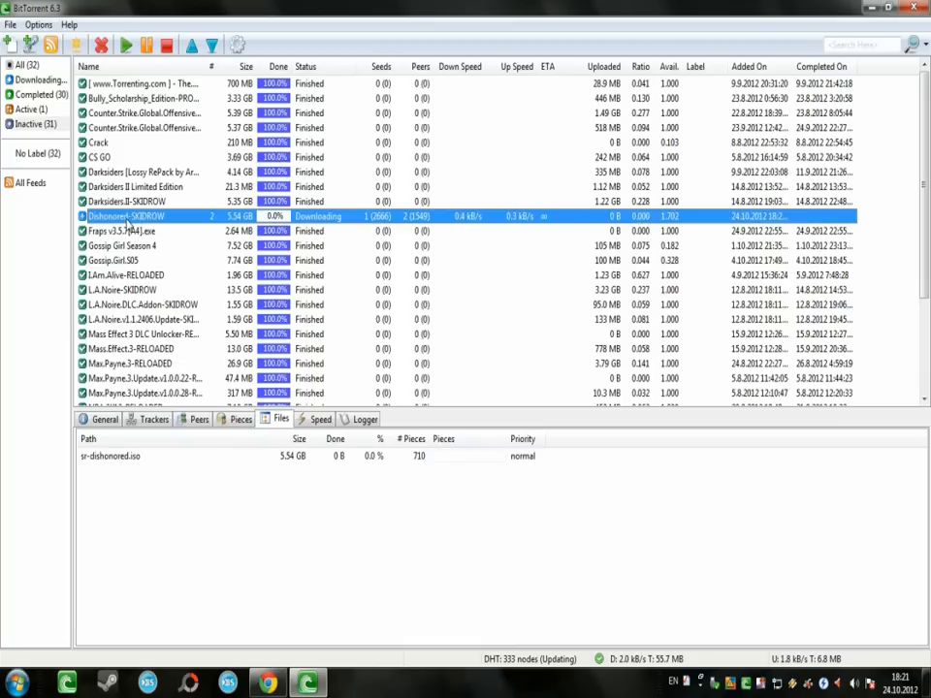
{"action": "right_click", "coordinate": [126, 215]}
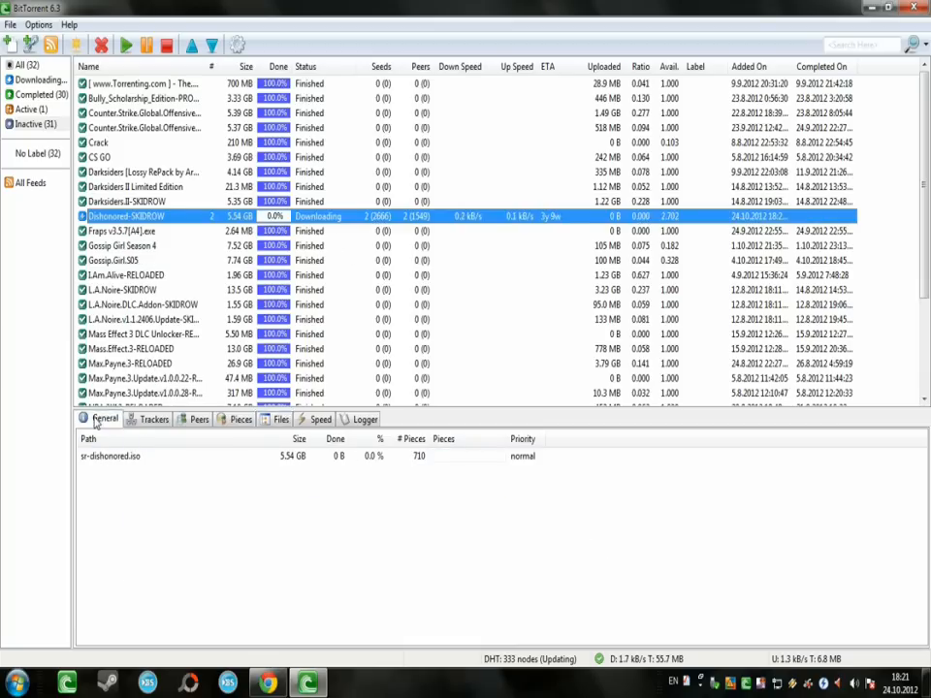
{"action": "left_click", "coordinate": [105, 419]}
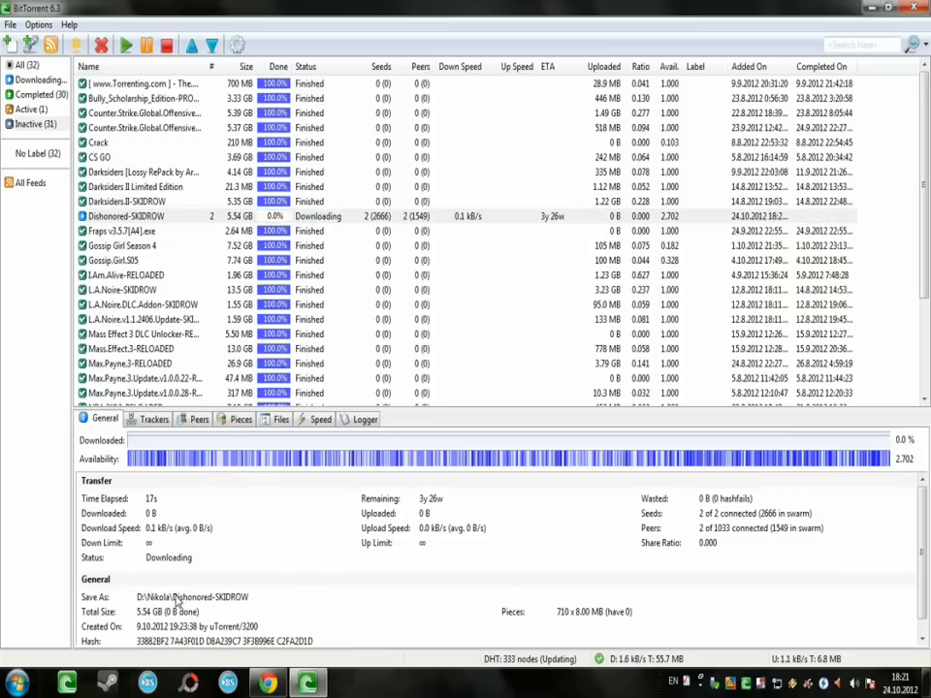
{"action": "right_click", "coordinate": [140, 215]}
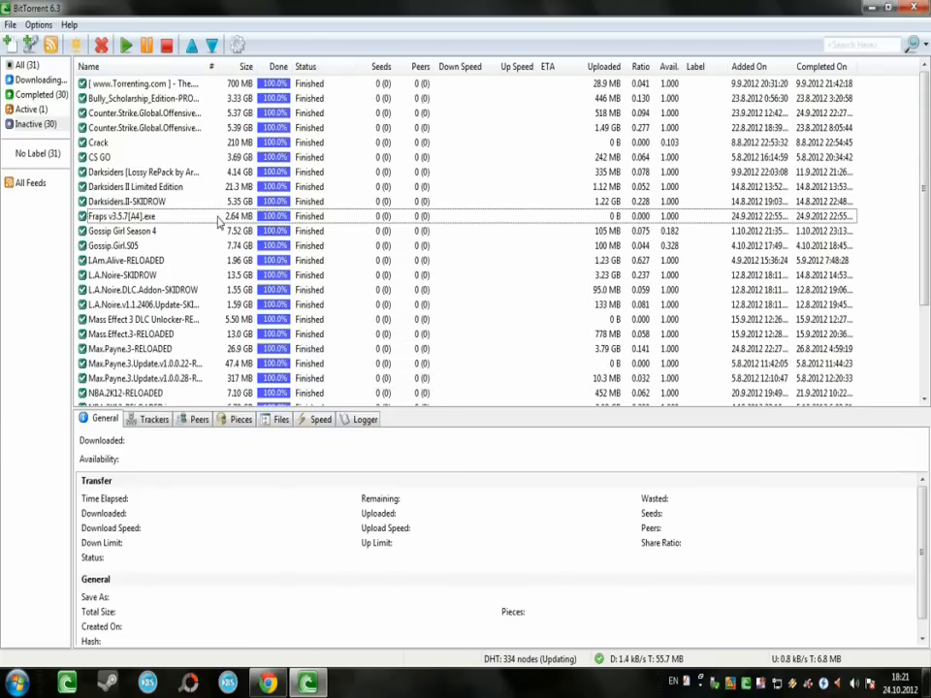
{"action": "left_click", "coordinate": [139, 218]}
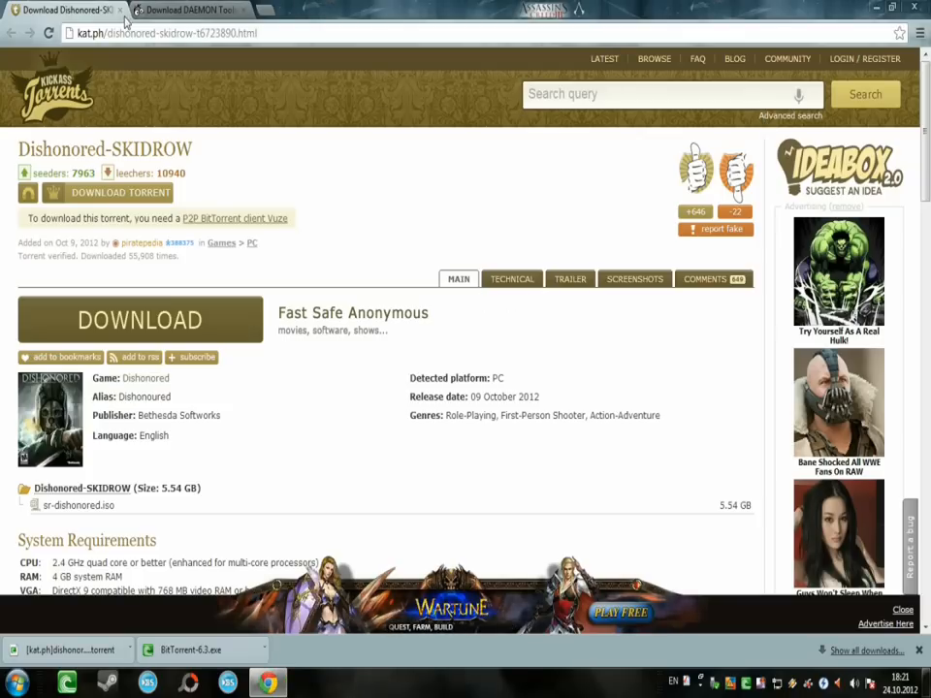
- Bring up the Windows Explorer window showing drive D:
{"action": "left_click", "coordinate": [190, 10]}
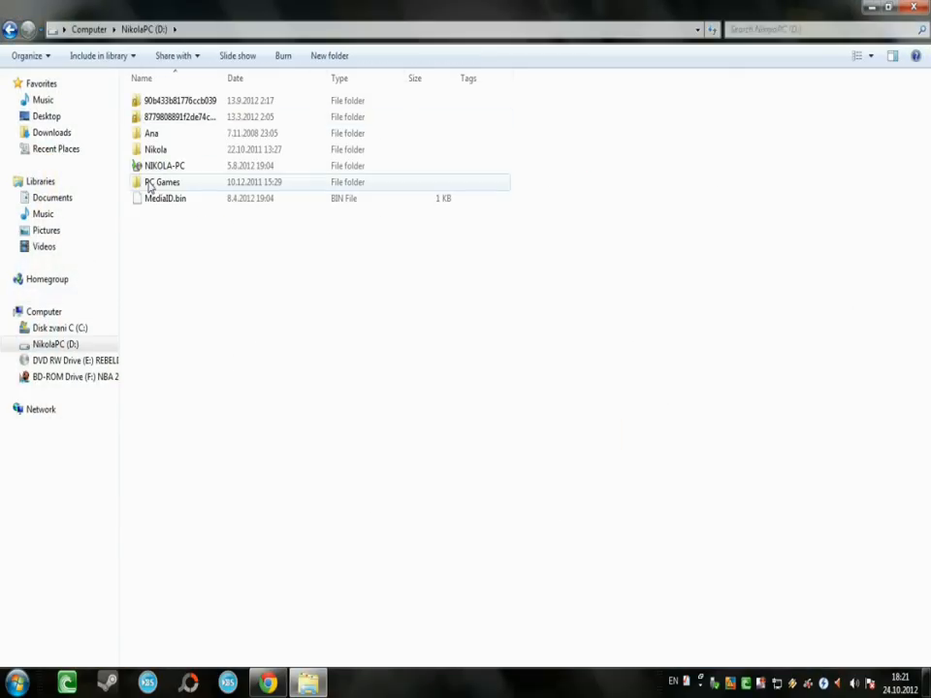
- Navigate into D:\Nikola\sr-dishonored, where the Dishonored disc image sits
{"action": "double_click", "coordinate": [155, 150]}
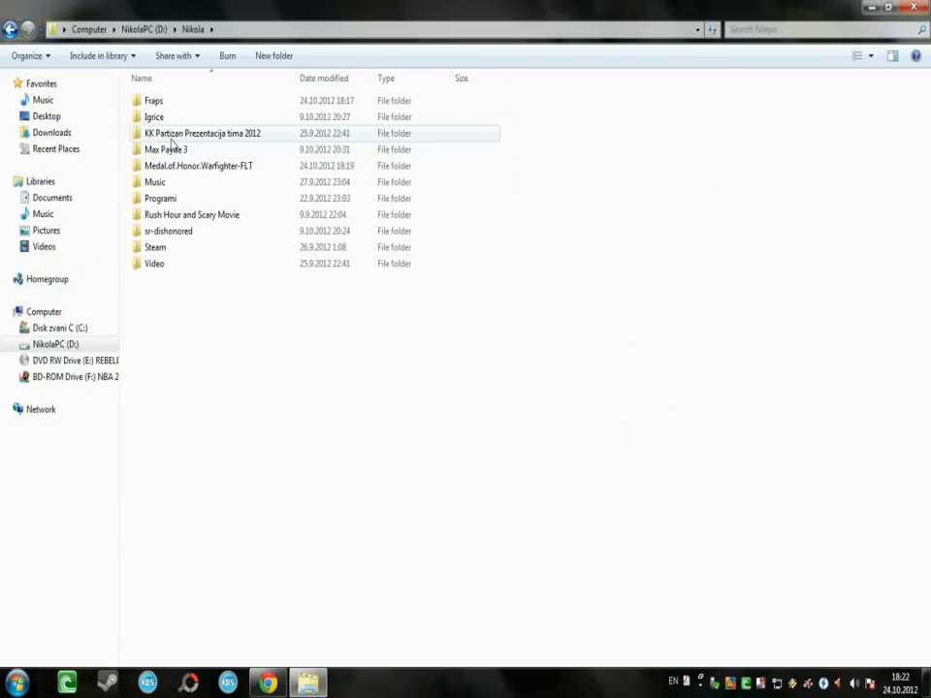
{"action": "double_click", "coordinate": [166, 231]}
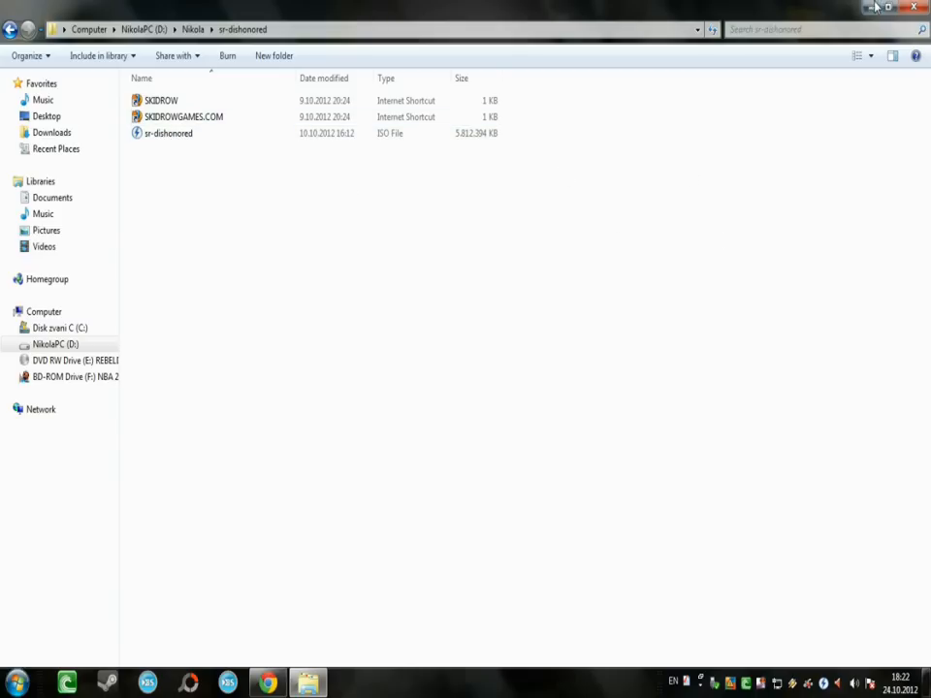
{"action": "left_click", "coordinate": [267, 683]}
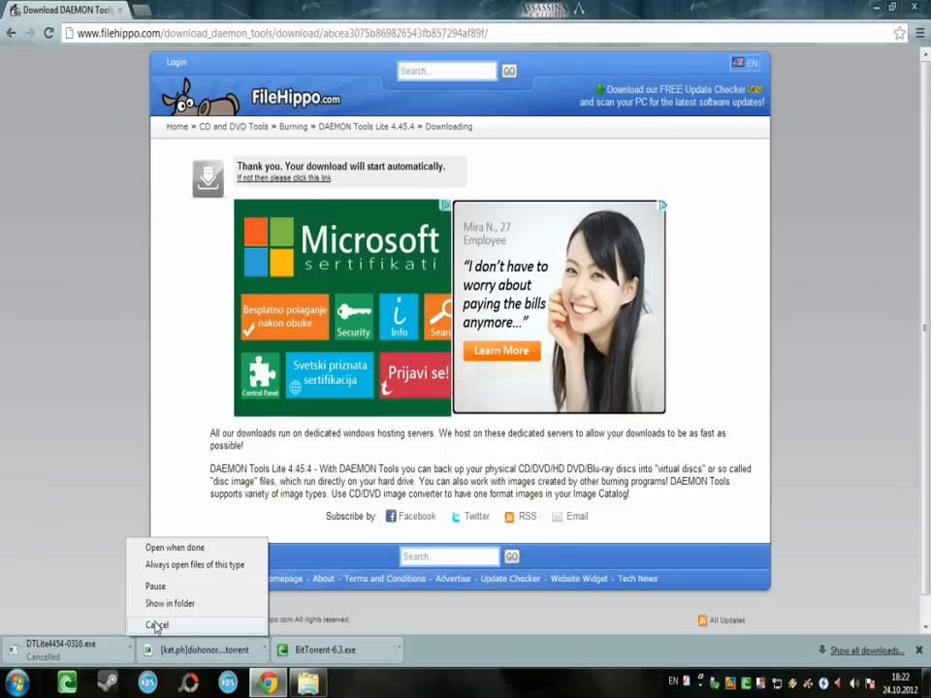
- Cancel the DTLite4454-0316.exe download in Chrome's download bar
{"action": "left_click", "coordinate": [155, 624]}
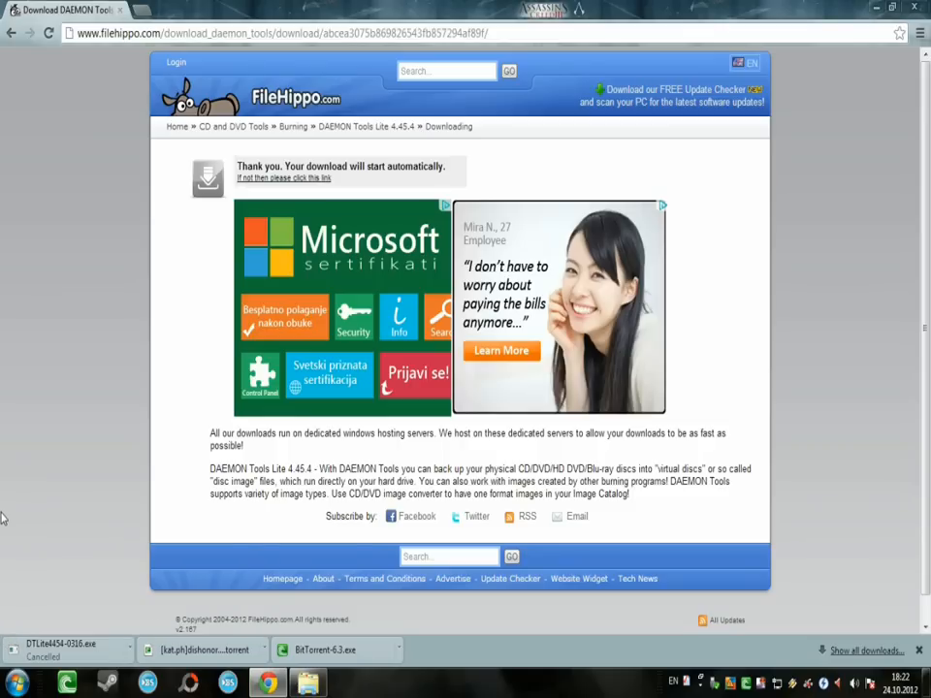
{"action": "mouse_move", "coordinate": [664, 210]}
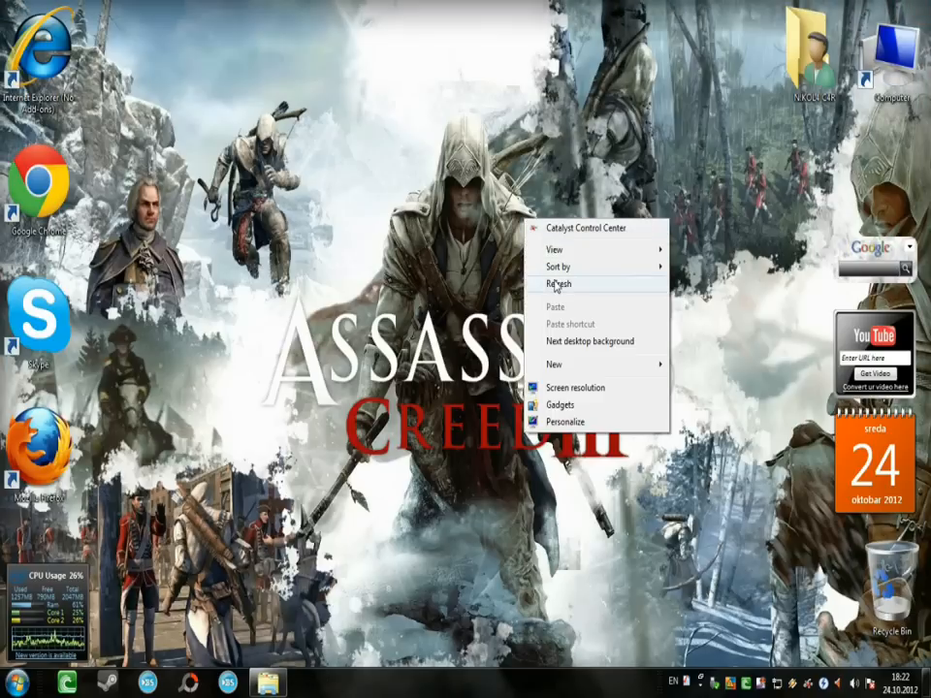
- Refresh the desktop and launch DAEMON Tools Lite from the Start menu
{"action": "left_click", "coordinate": [558, 283]}
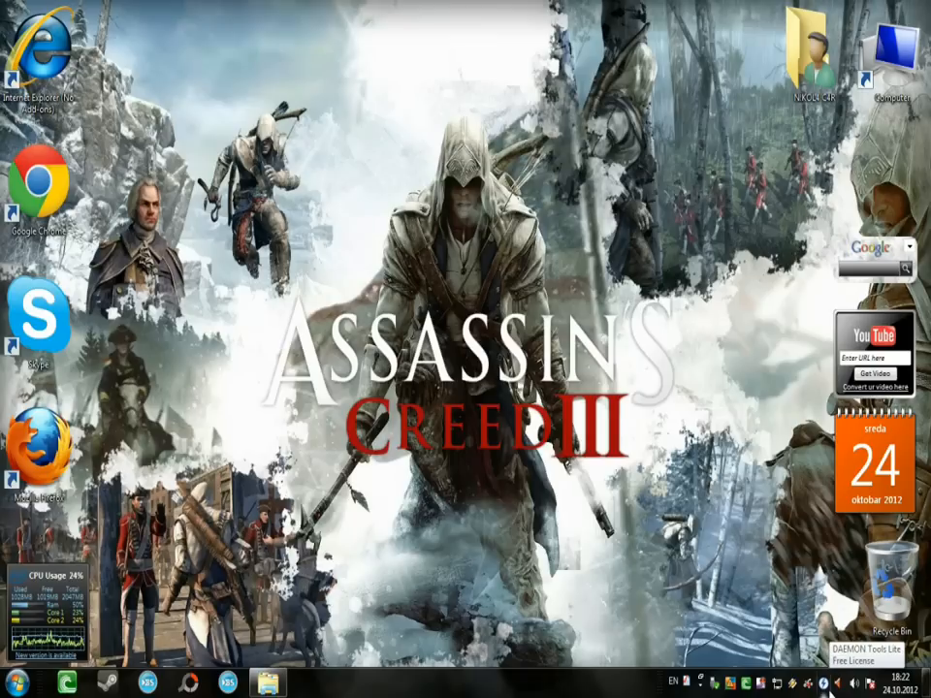
{"action": "left_click", "coordinate": [15, 683]}
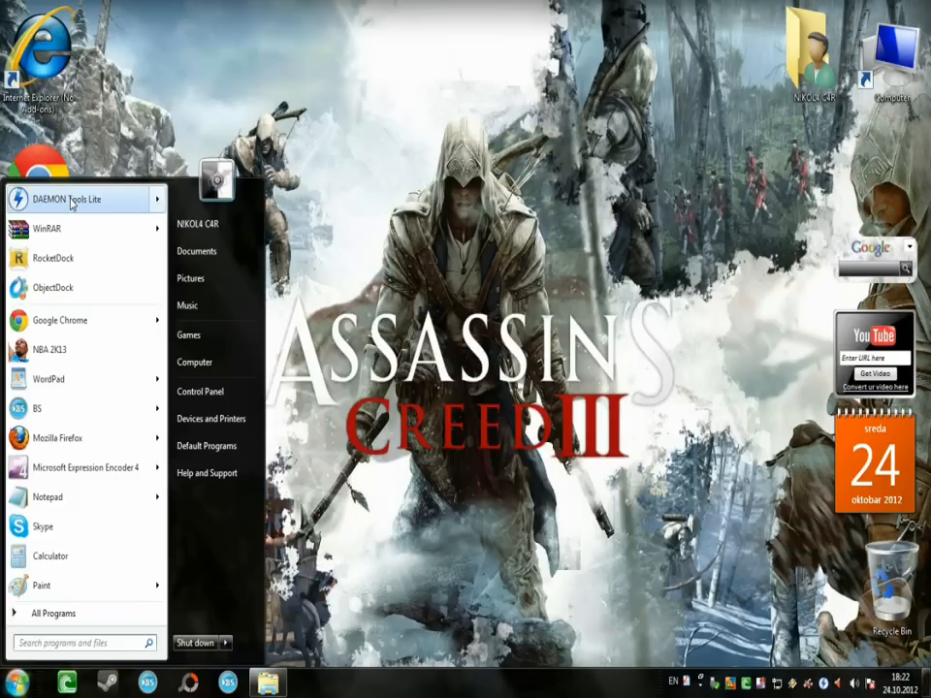
{"action": "left_click", "coordinate": [455, 301]}
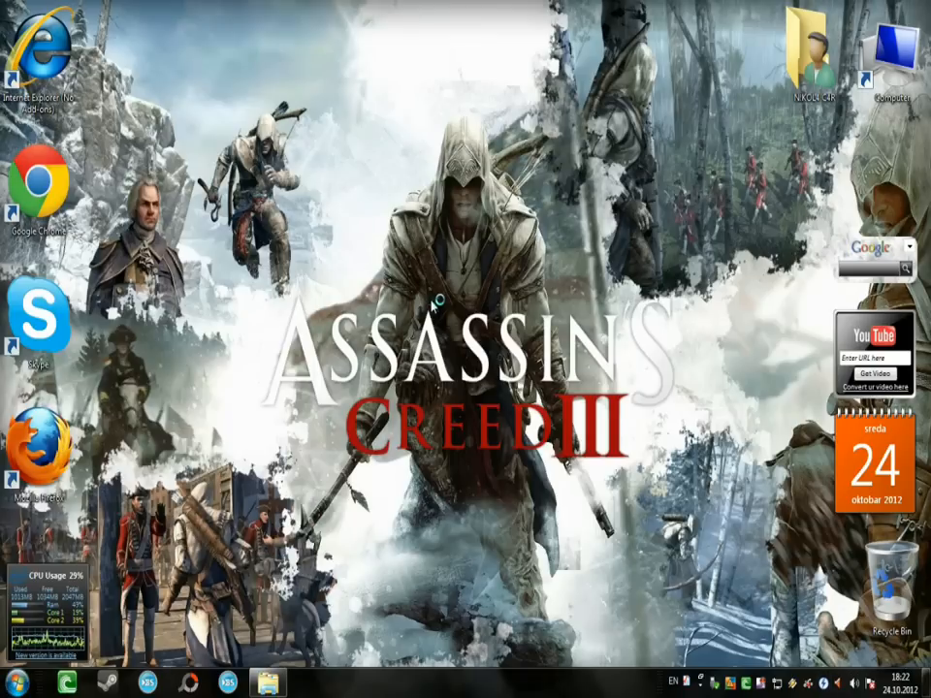
{"action": "mouse_move", "coordinate": [541, 330]}
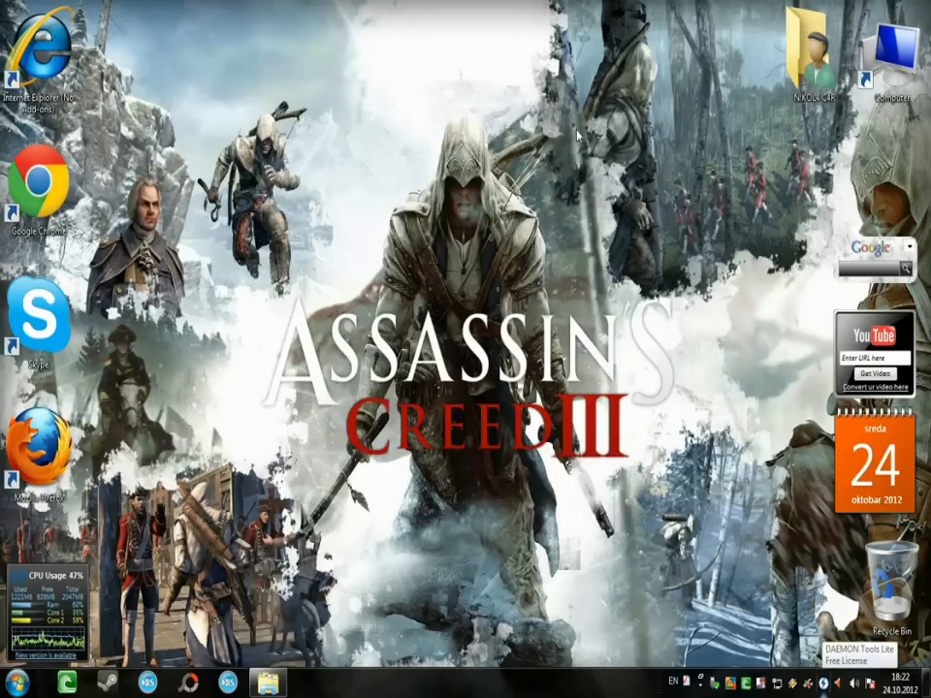
- Catalog sr-dishonored.iso and mount it as virtual drive G: labelled Dishonored
{"action": "left_click", "coordinate": [306, 683]}
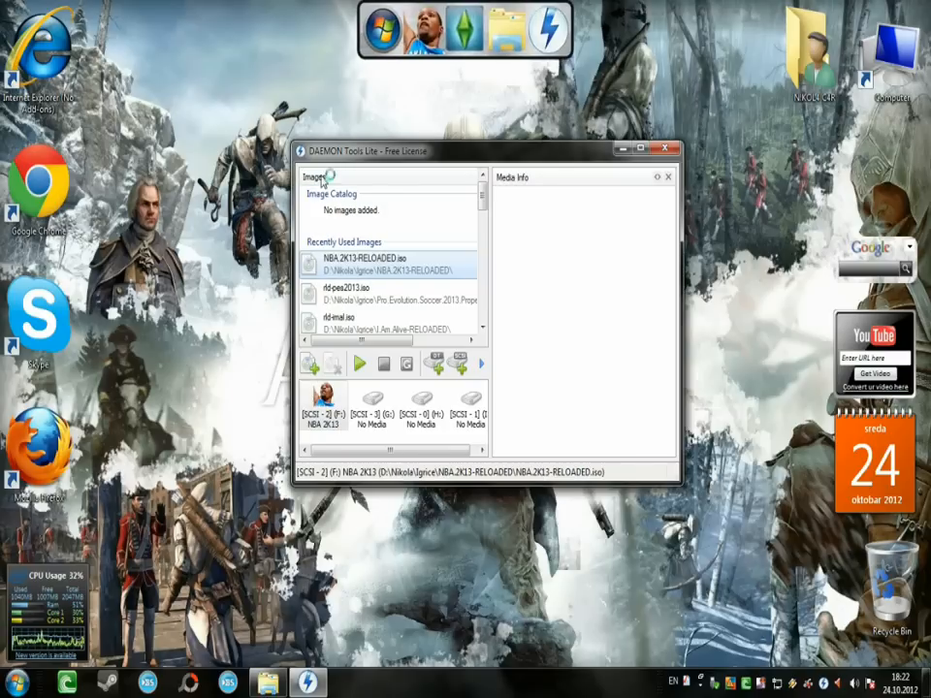
{"action": "mouse_move", "coordinate": [785, 574]}
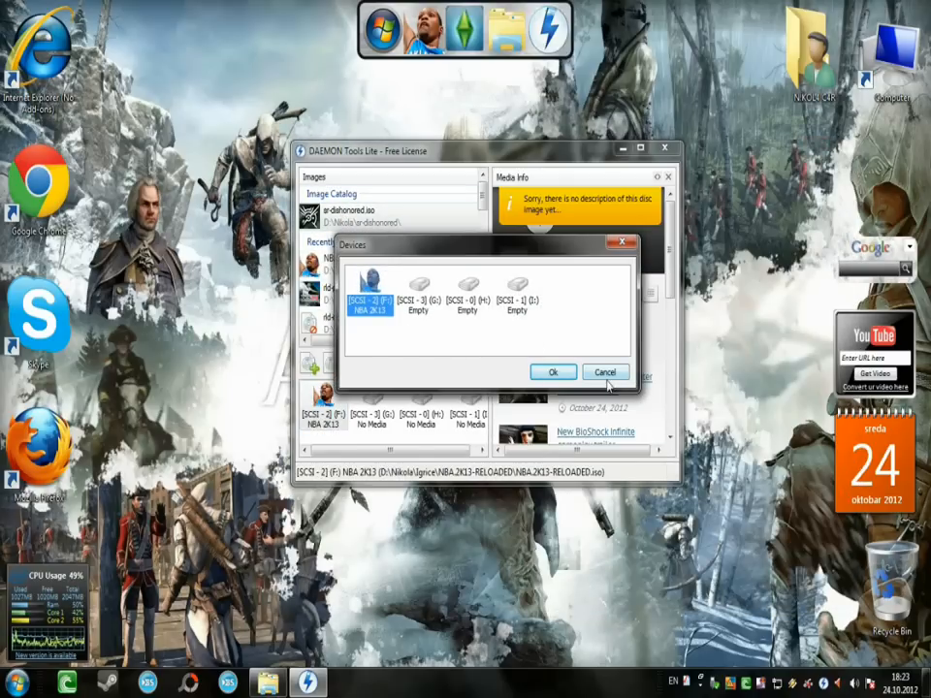
{"action": "left_click", "coordinate": [553, 373]}
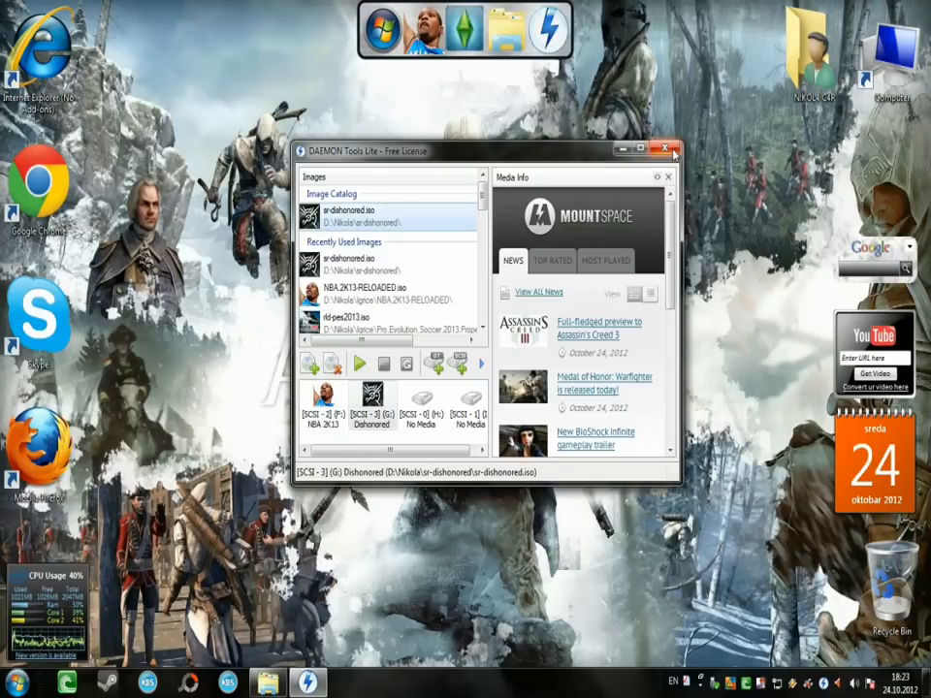
{"action": "mouse_move", "coordinate": [667, 152]}
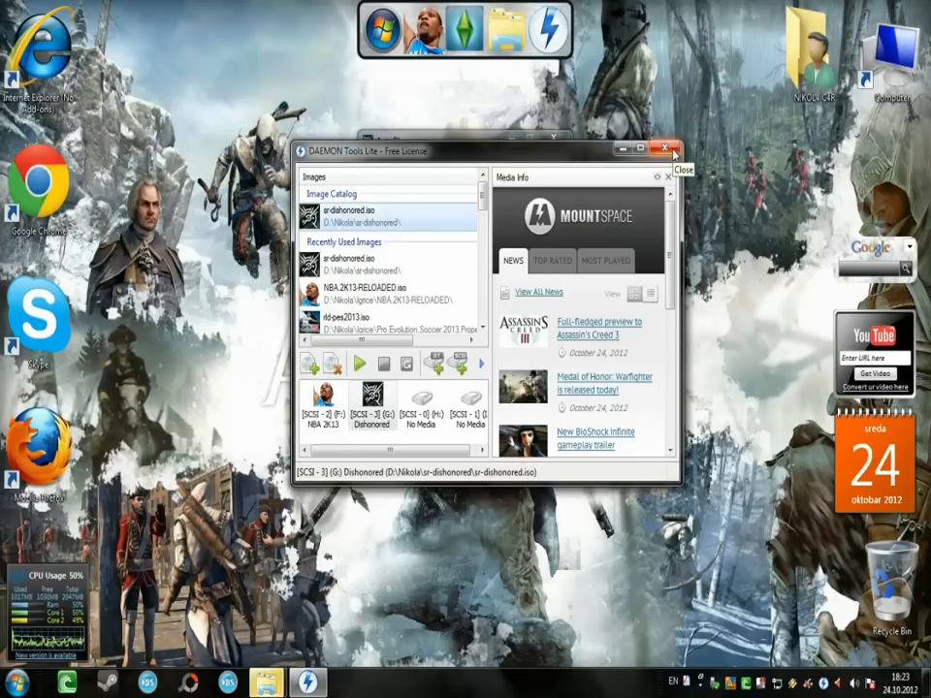
- Launch the disc's setup.exe from AutoPlay and allow it in User Account Control
{"action": "left_click", "coordinate": [667, 151]}
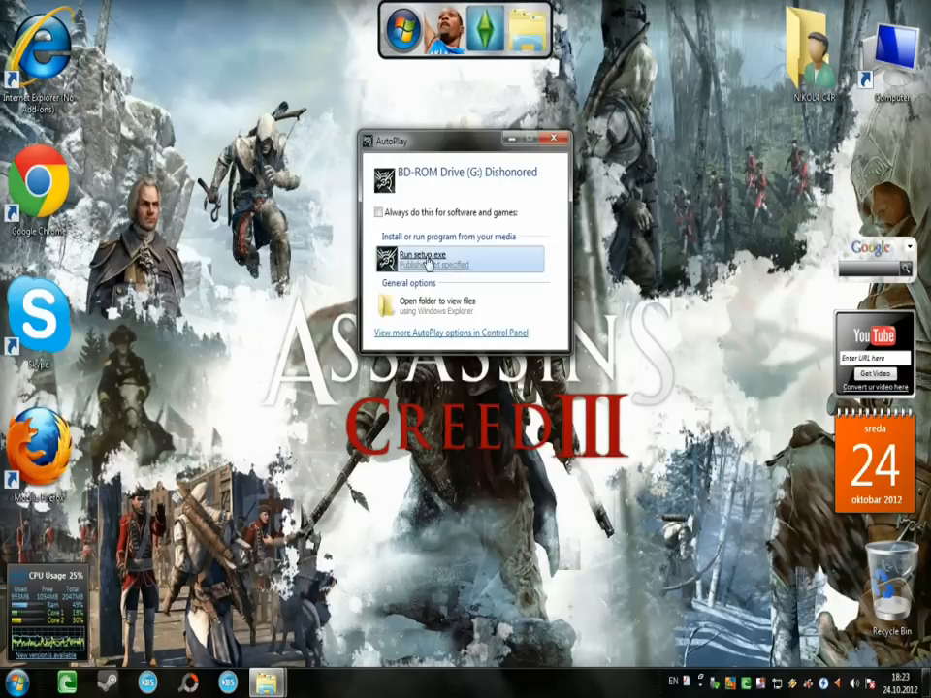
{"action": "left_click", "coordinate": [555, 140]}
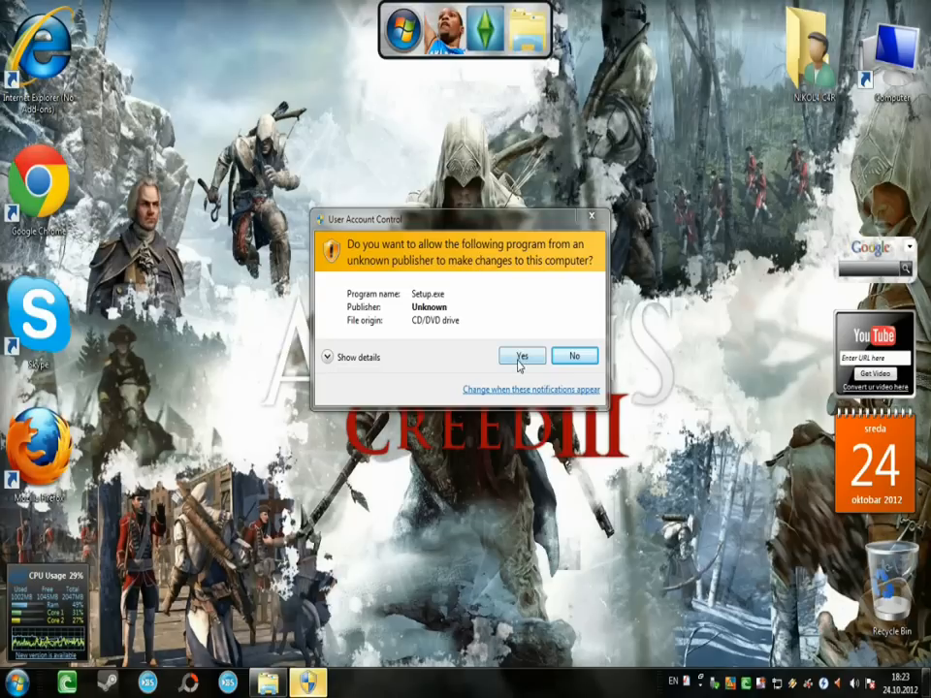
{"action": "left_click", "coordinate": [521, 357]}
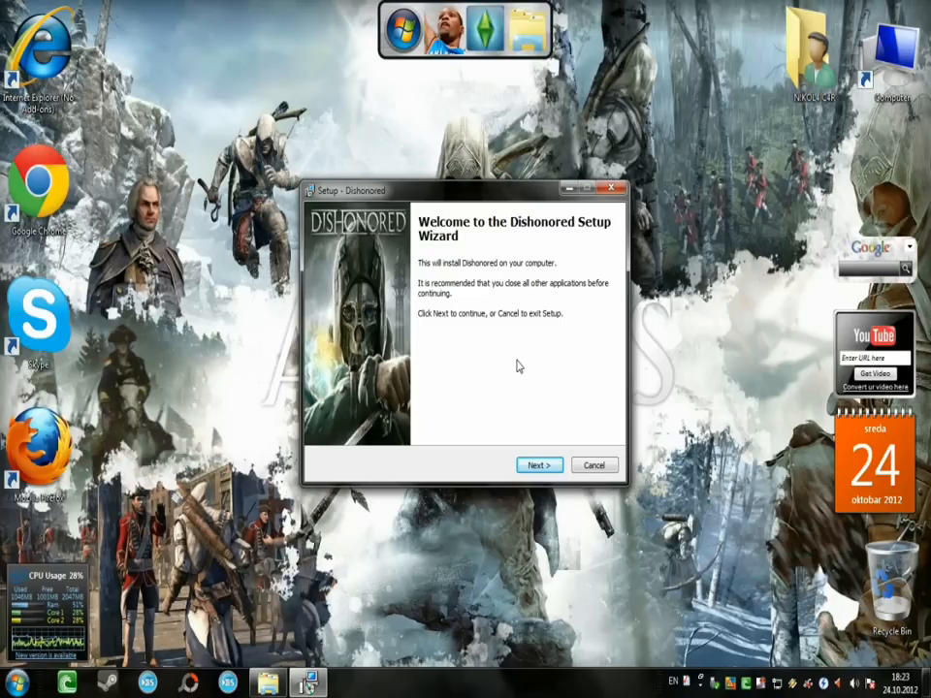
- Set the install destination to D:\PC Games\Dishonored via Browse
{"action": "left_click", "coordinate": [539, 466]}
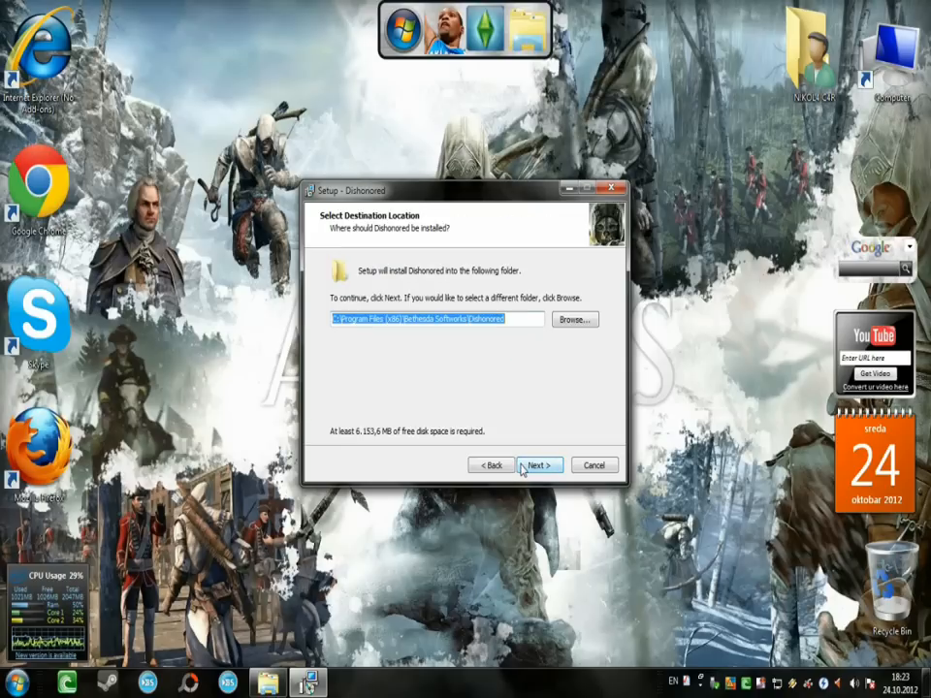
{"action": "left_click", "coordinate": [574, 318]}
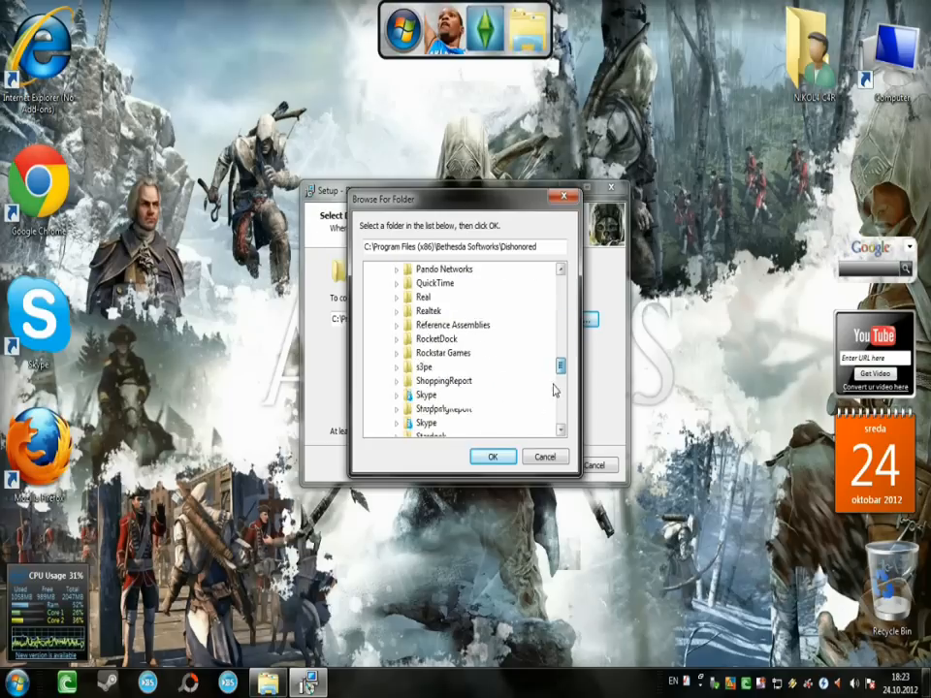
{"action": "left_click", "coordinate": [407, 353]}
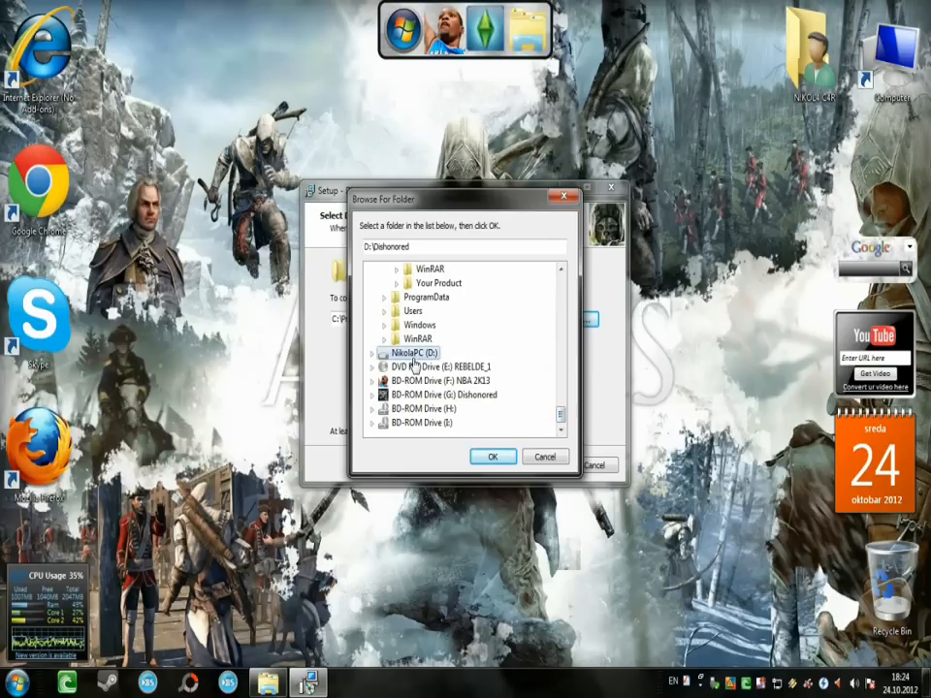
{"action": "left_click", "coordinate": [372, 353]}
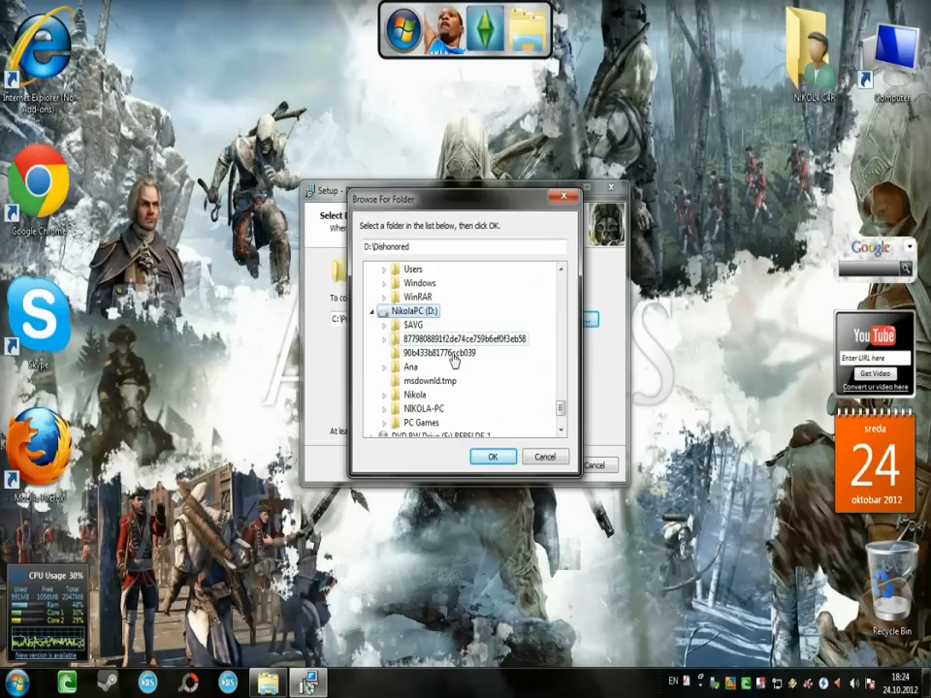
{"action": "left_click", "coordinate": [421, 423]}
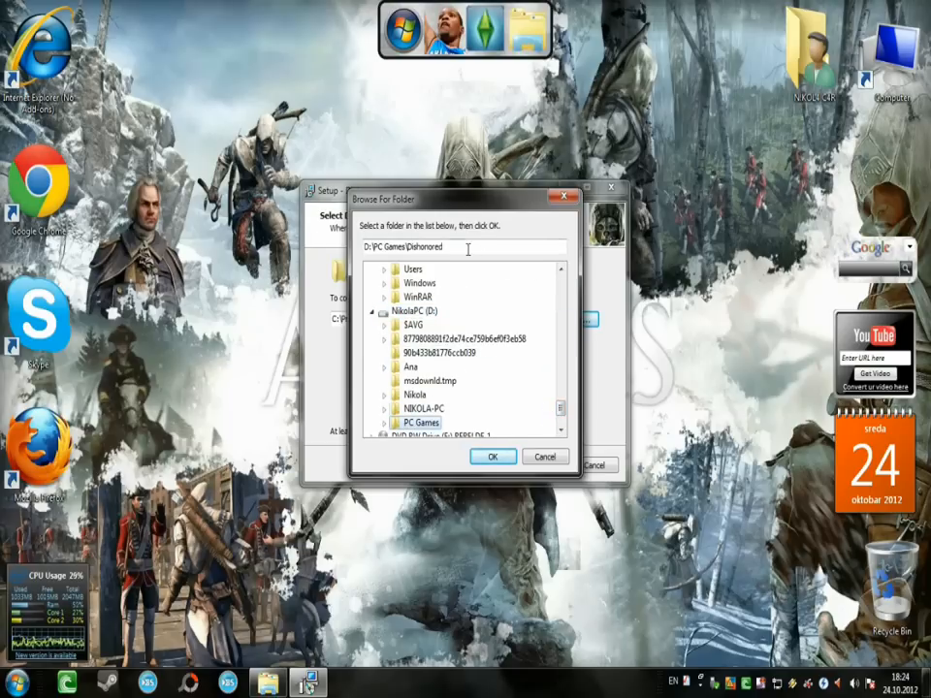
{"action": "left_click", "coordinate": [492, 457]}
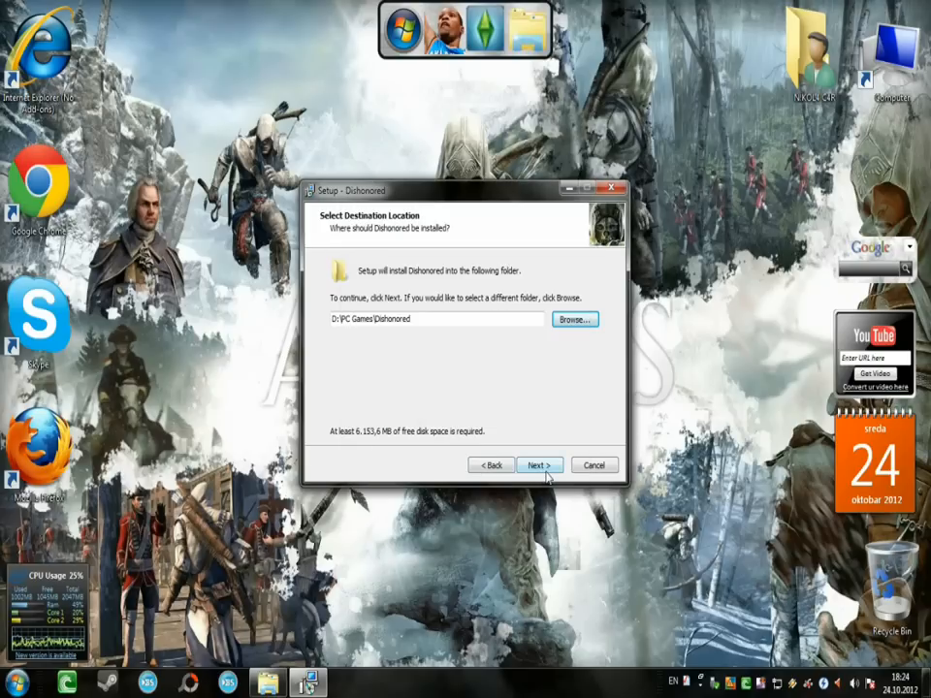
- Proceed to the Ready to Install page and start installing Dishonored
{"action": "left_click", "coordinate": [539, 465]}
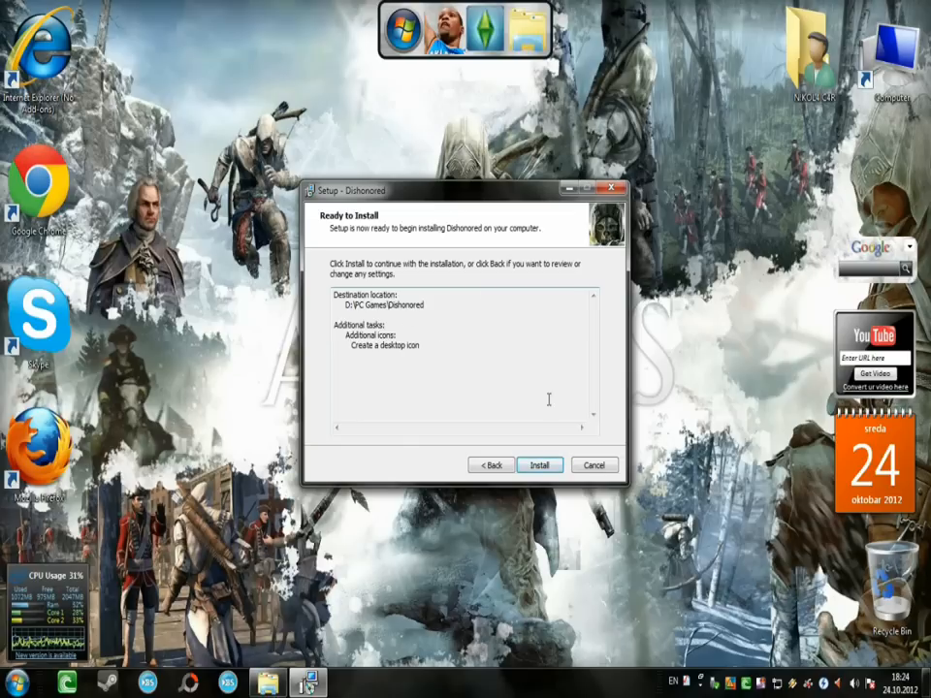
{"action": "left_click", "coordinate": [539, 466]}
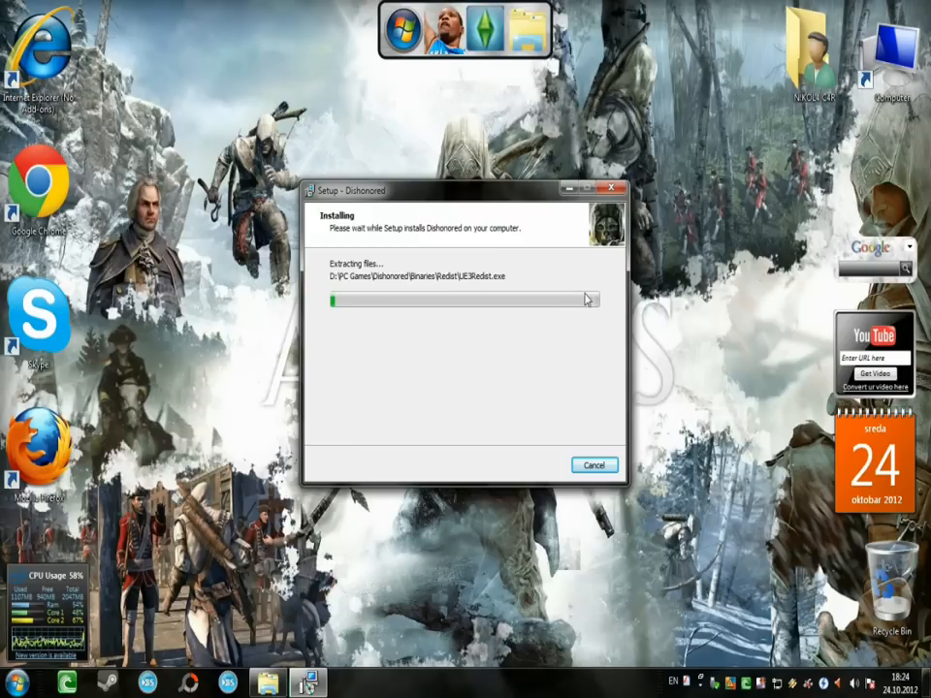
{"action": "mouse_move", "coordinate": [675, 327]}
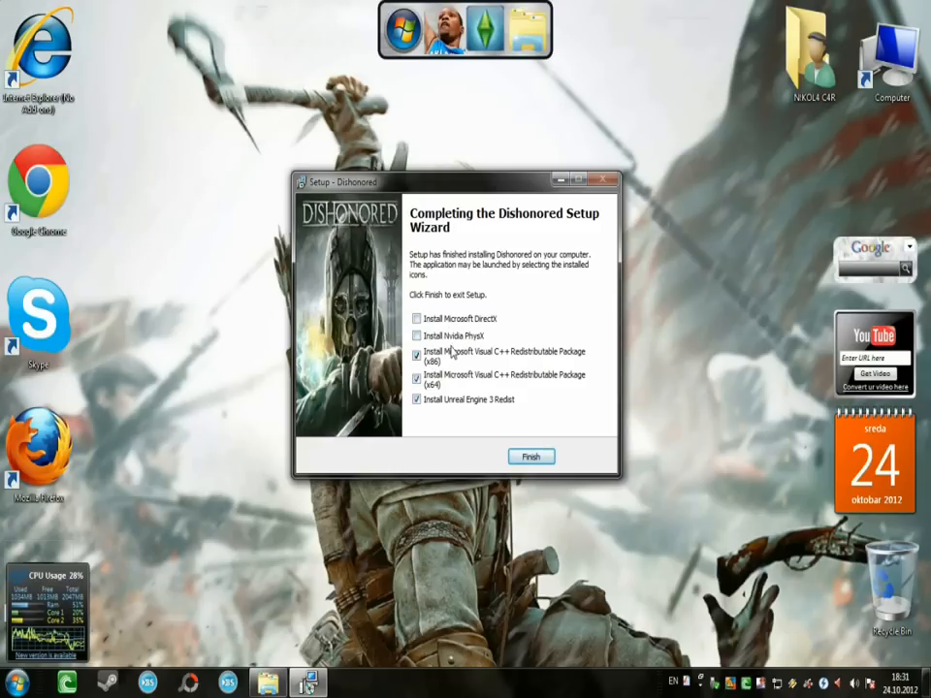
- Skip the DirectX, PhysX, Visual C++ and Unreal redistributables and finish the wizard
{"action": "left_click", "coordinate": [532, 457]}
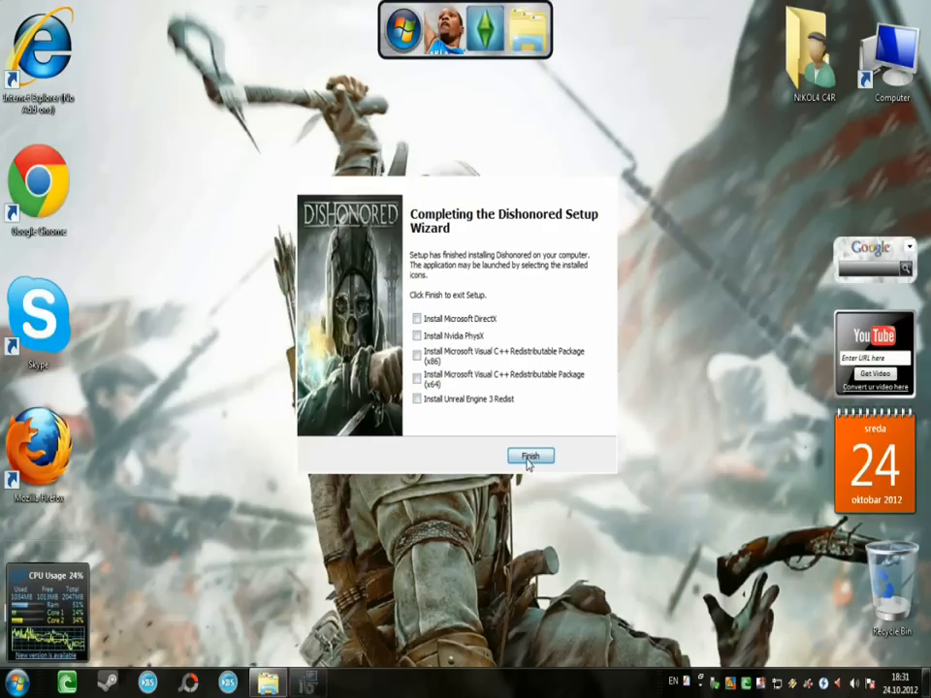
{"action": "left_click", "coordinate": [532, 456]}
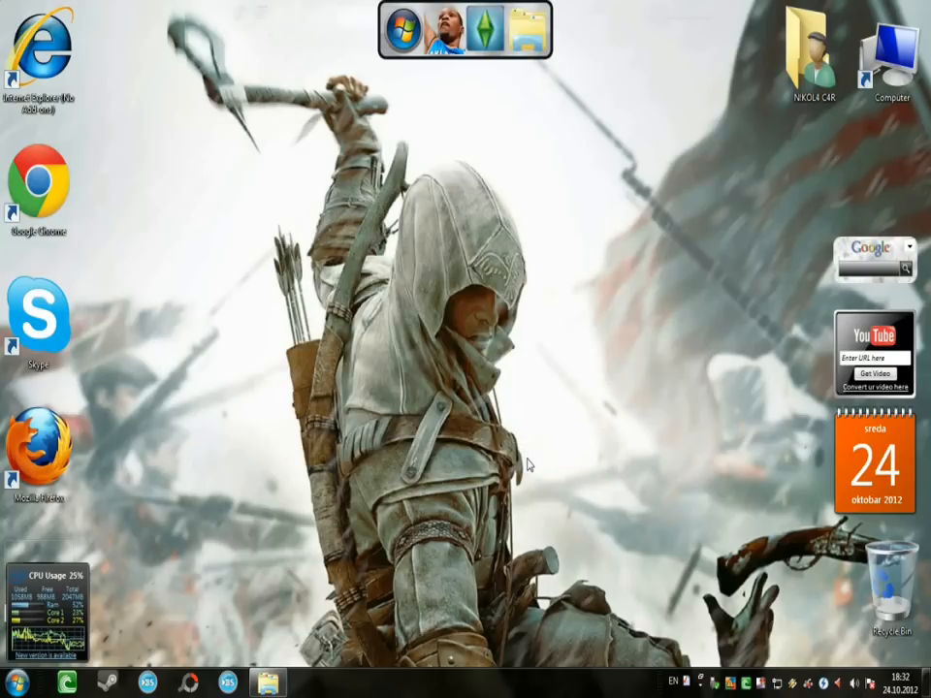
- Refresh the desktop and open Computer to list the drives including disc G:
{"action": "right_click", "coordinate": [532, 462]}
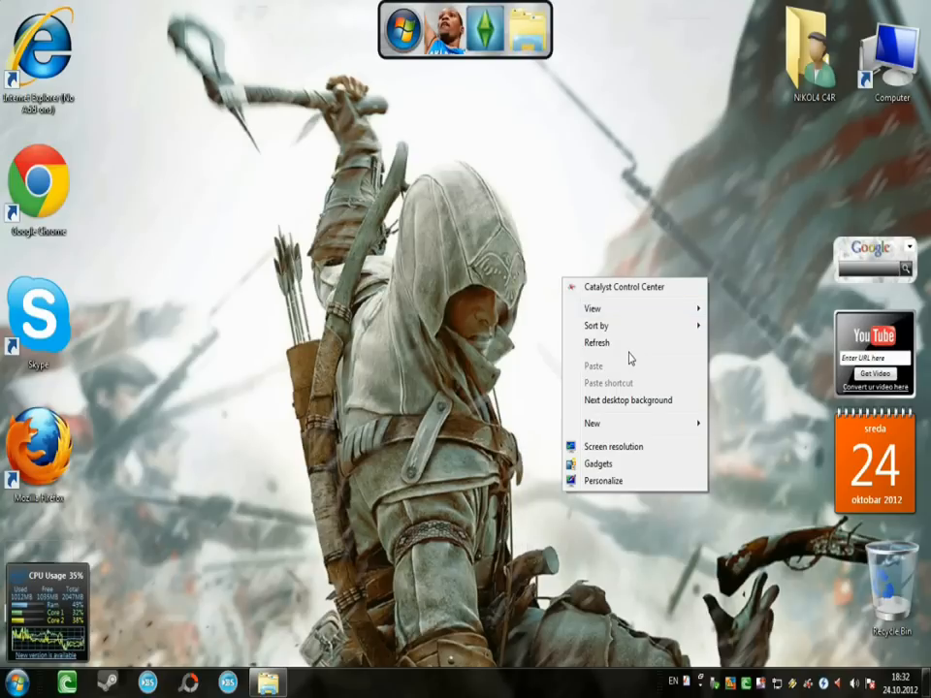
{"action": "left_click", "coordinate": [780, 171]}
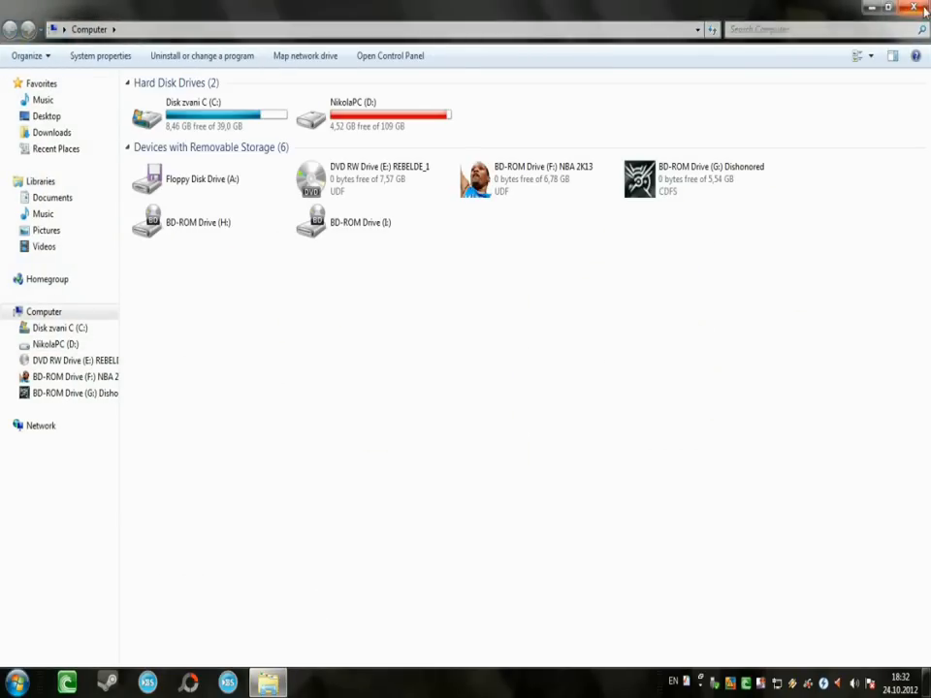
{"action": "left_click", "coordinate": [912, 7]}
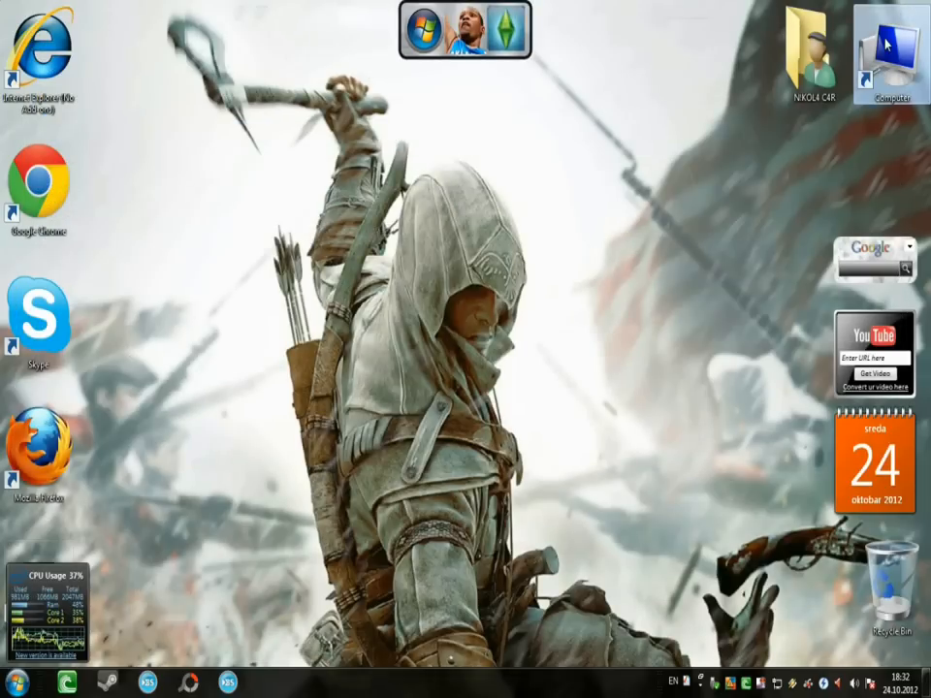
{"action": "double_click", "coordinate": [890, 55]}
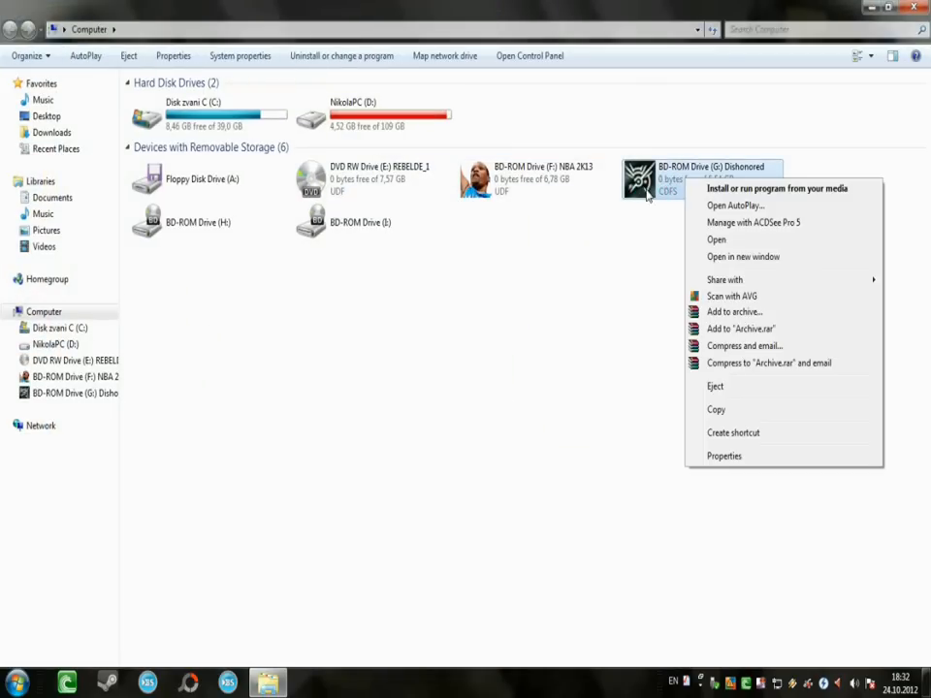
- Copy the four crack files from the disc's SKIDROW\Binaries\Win32 folder
{"action": "left_click", "coordinate": [715, 240]}
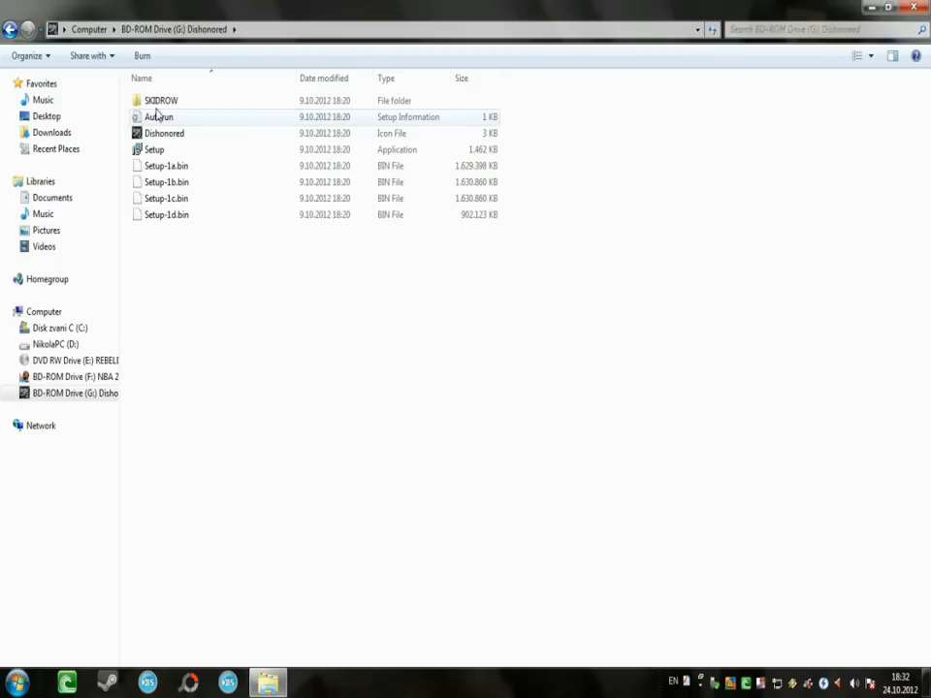
{"action": "double_click", "coordinate": [161, 101]}
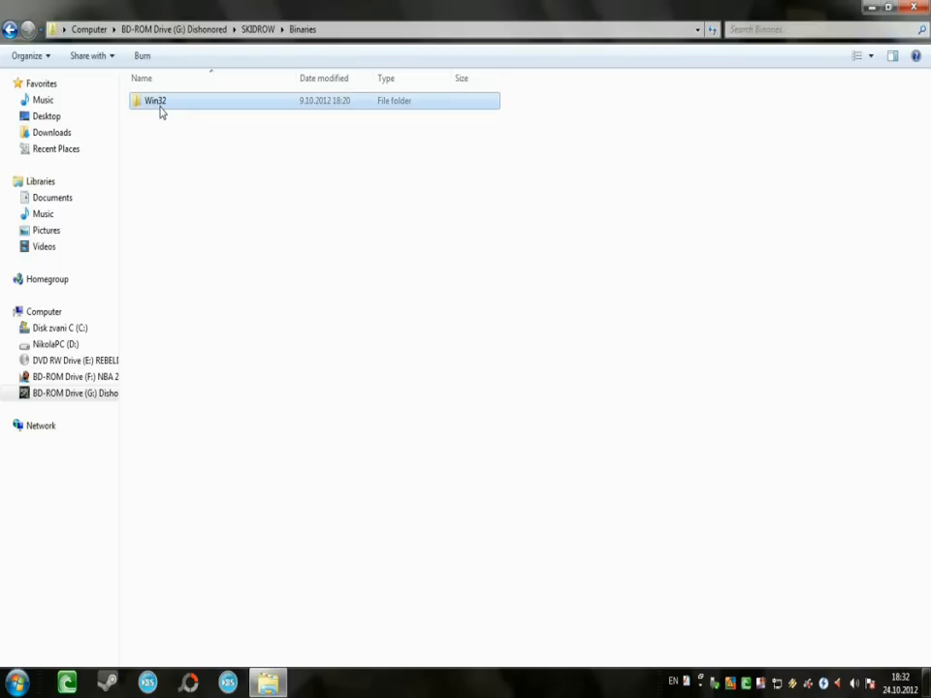
{"action": "double_click", "coordinate": [155, 100]}
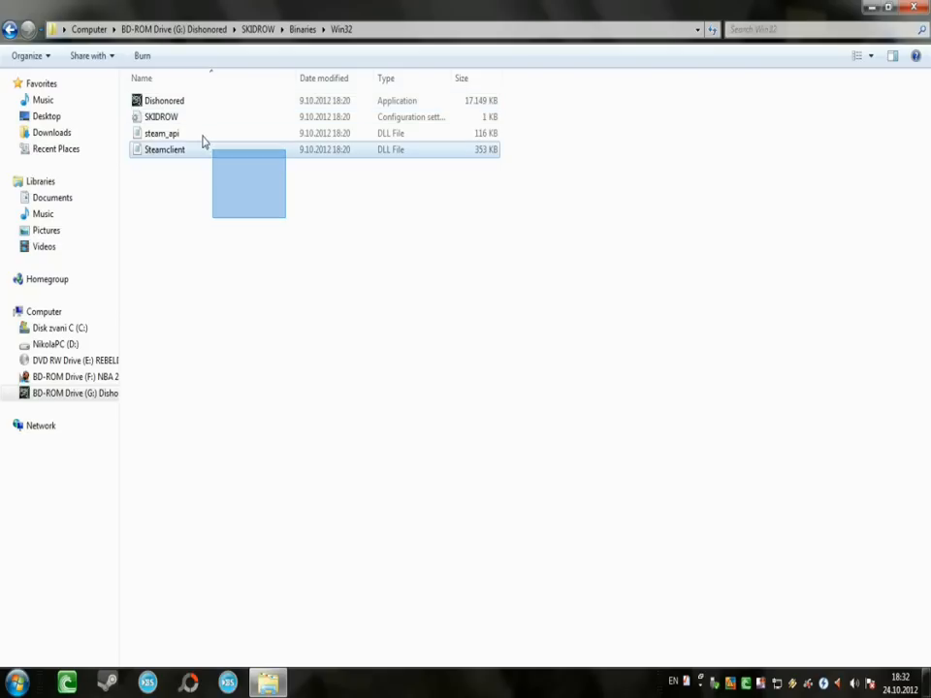
{"action": "right_click", "coordinate": [163, 101]}
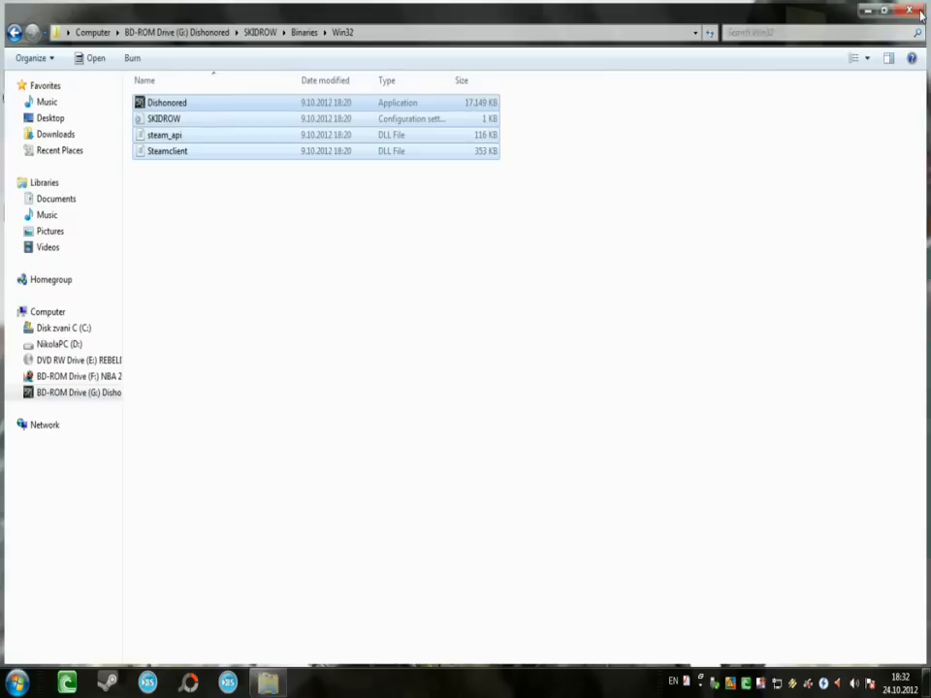
{"action": "left_click", "coordinate": [908, 11]}
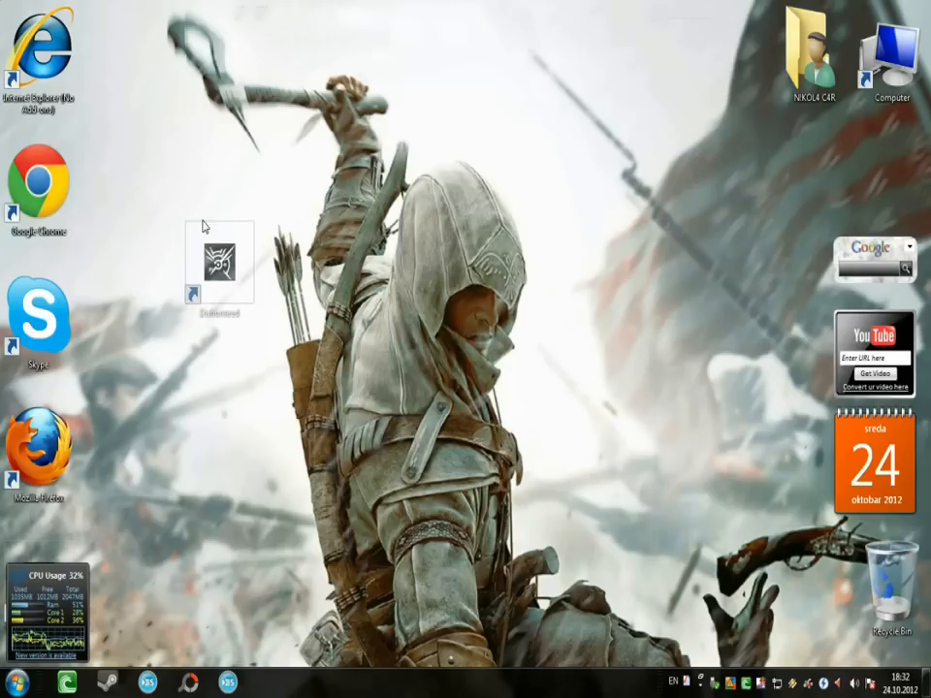
- Paste the crack files into D:\PC Games\Dishonored\Binaries\Win32, replacing steam_api.dll
{"action": "right_click", "coordinate": [219, 262]}
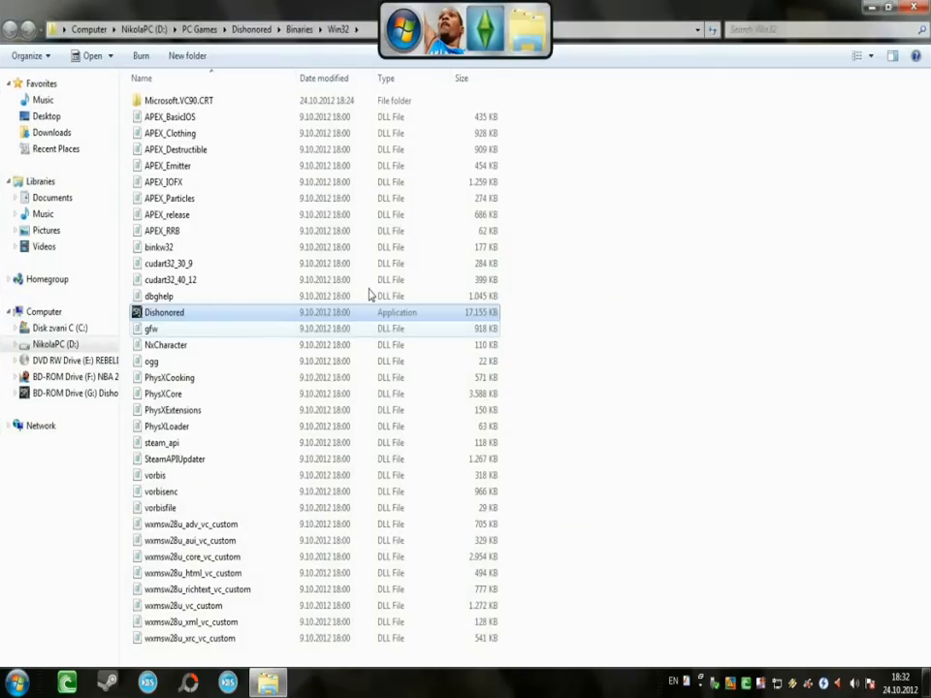
{"action": "left_click", "coordinate": [660, 295]}
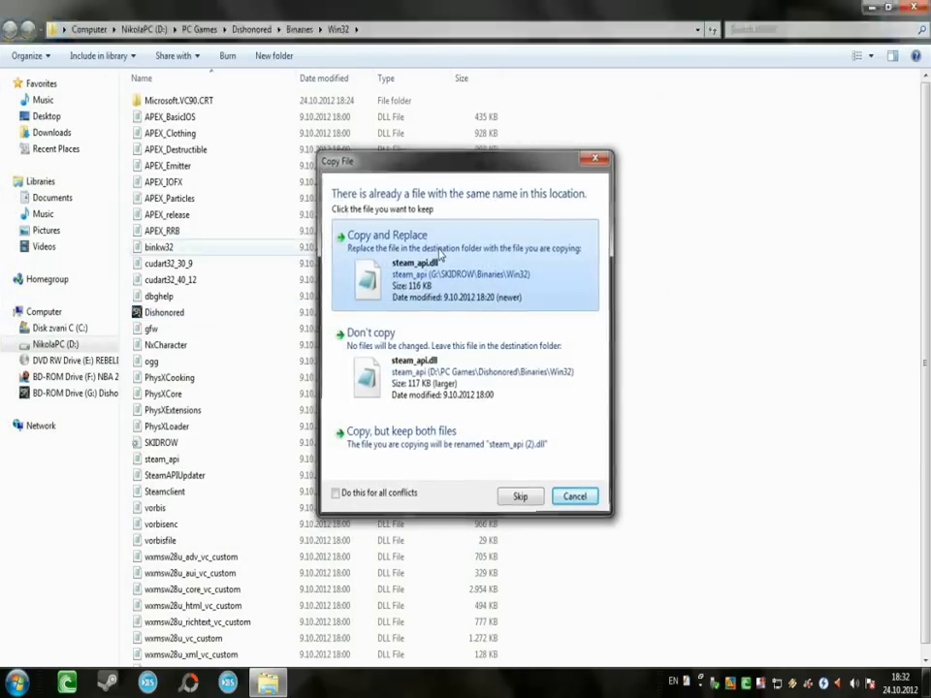
{"action": "left_click", "coordinate": [386, 235]}
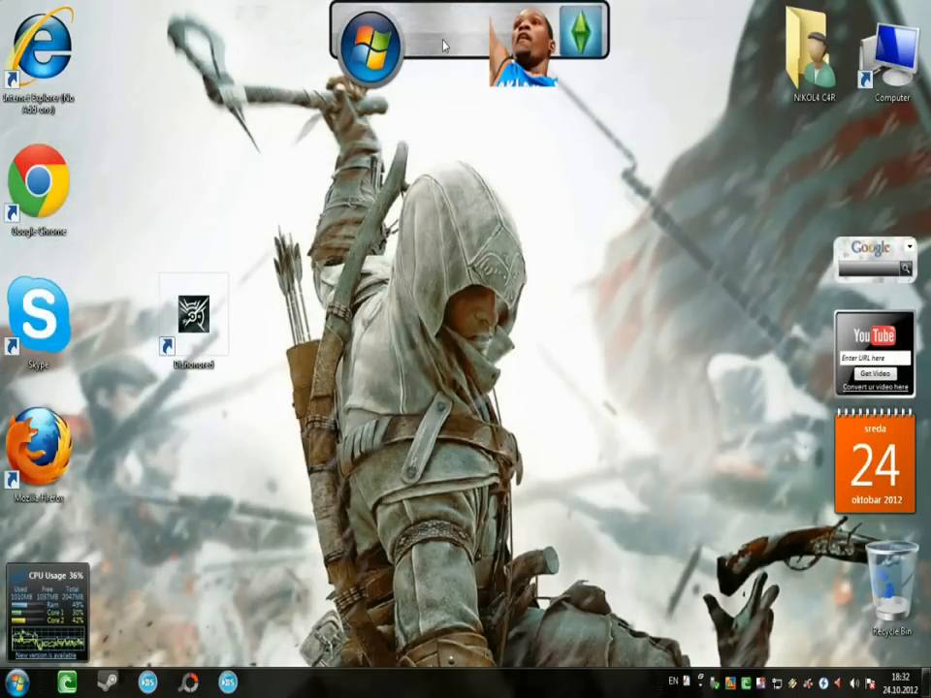
- Move the Dishonored shortcut into the launcher dock and refresh the desktop
{"action": "left_click", "coordinate": [194, 310]}
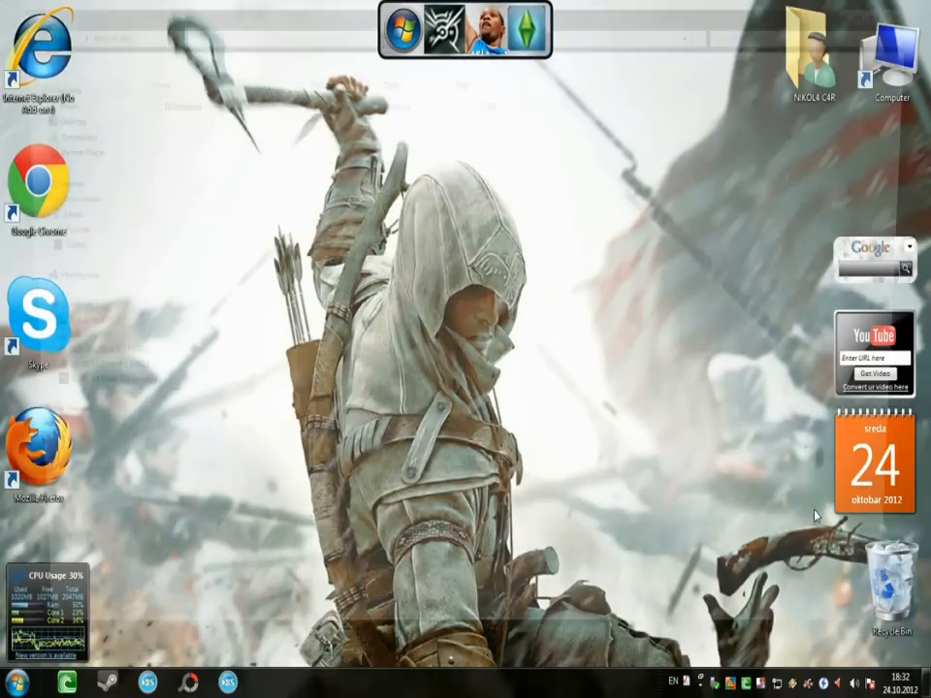
{"action": "double_click", "coordinate": [891, 572]}
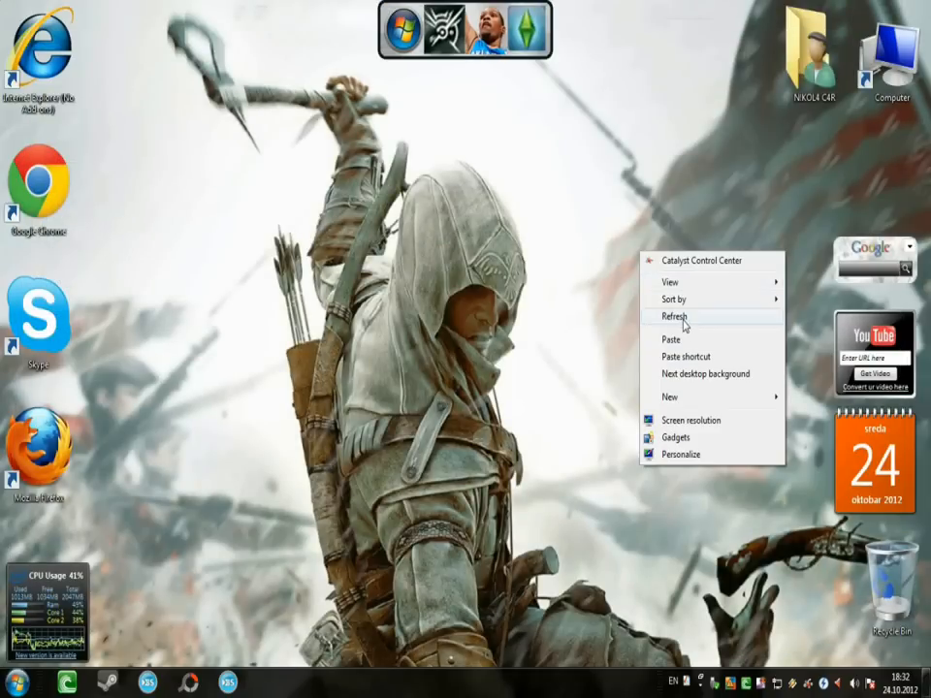
{"action": "left_click", "coordinate": [675, 316]}
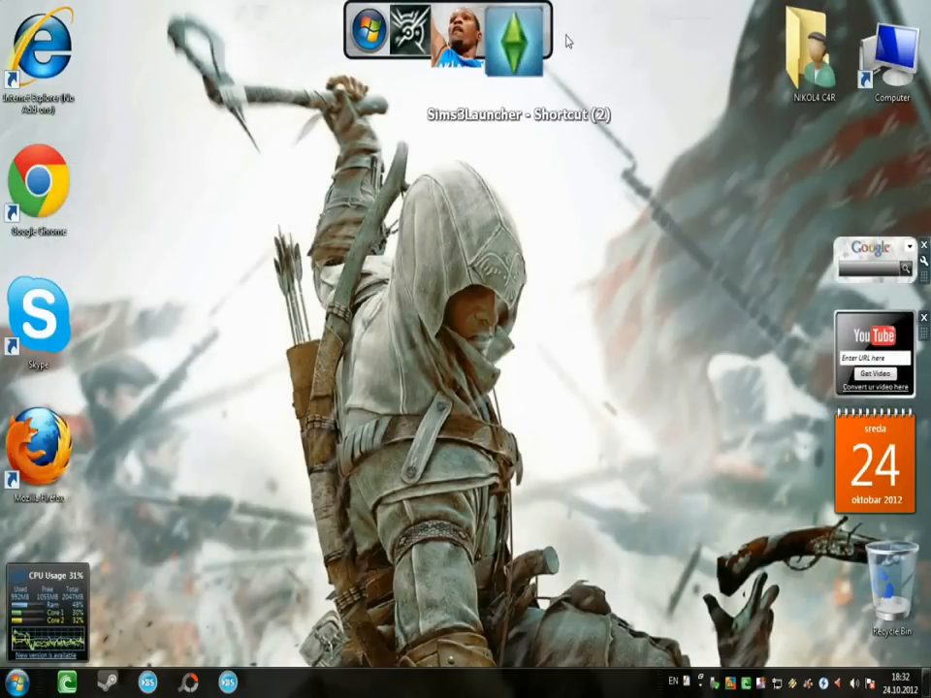